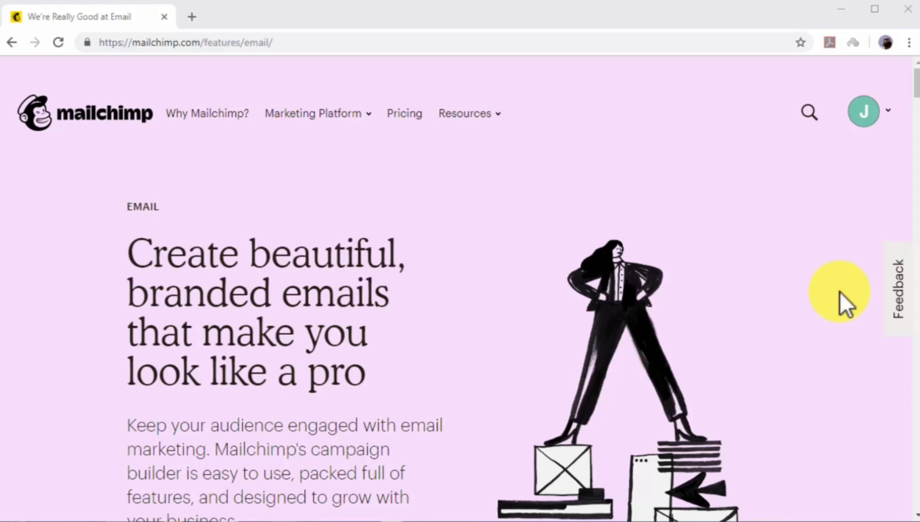
Scroll through the diabetes care guide PDF from the cover past the table of contents.
{"action": "scroll", "scroll_direction": "down", "scroll_amount": 3}
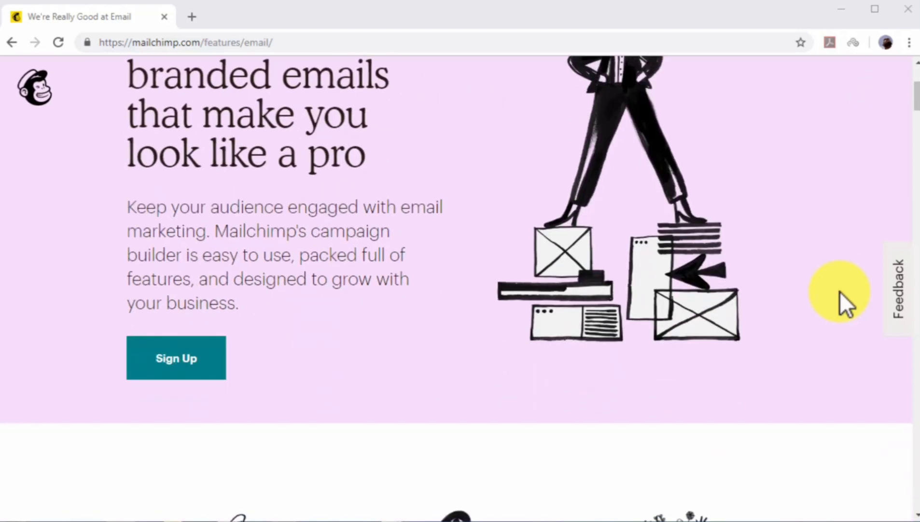
{"action": "scroll", "scroll_direction": "down", "scroll_amount": 3}
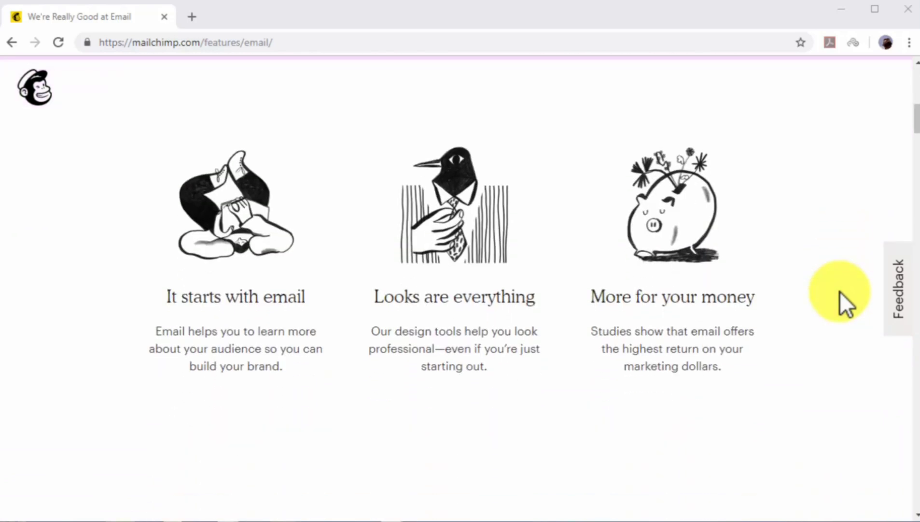
{"action": "scroll", "scroll_direction": "down", "scroll_amount": 3}
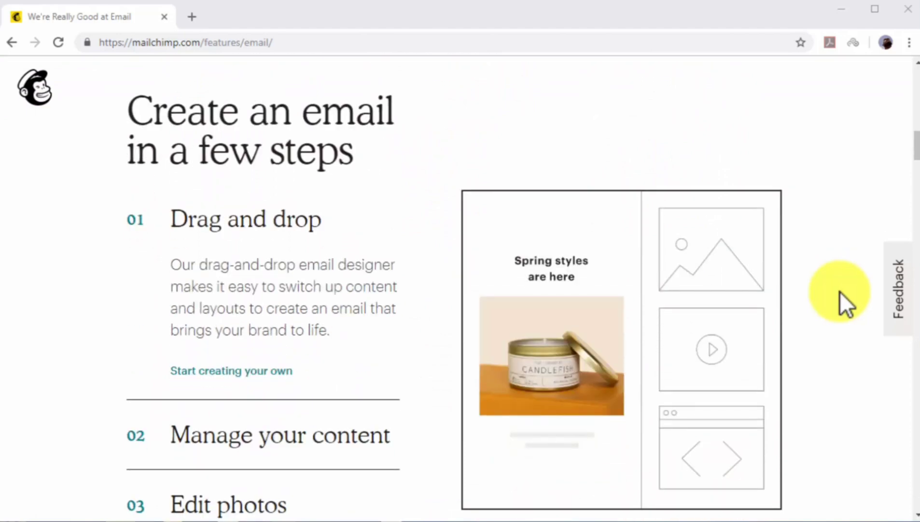
{"action": "scroll", "scroll_direction": "down", "scroll_amount": 3}
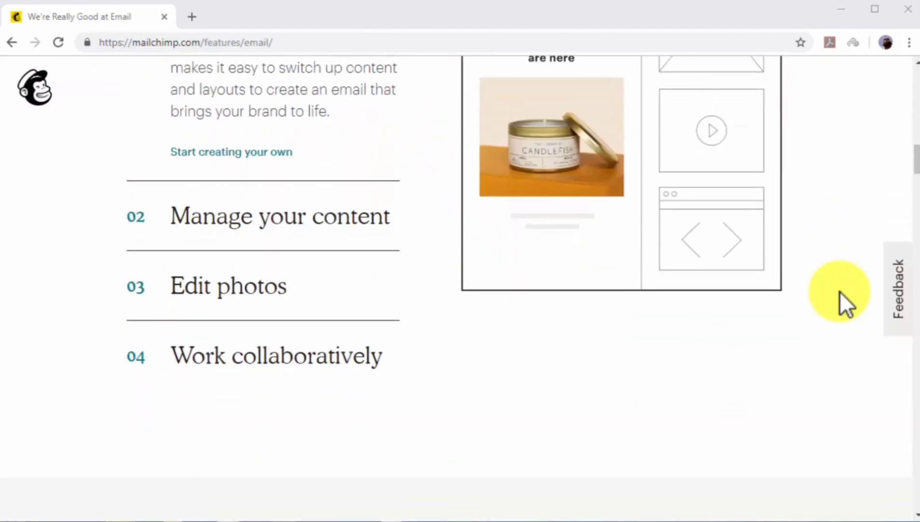
{"action": "scroll", "scroll_direction": "up", "scroll_amount": 3}
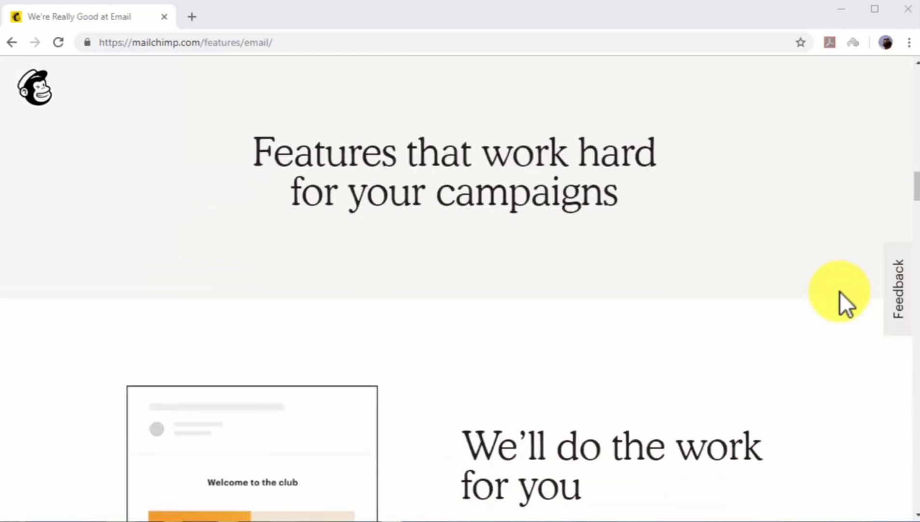
{"action": "scroll", "scroll_direction": "down", "scroll_amount": 3}
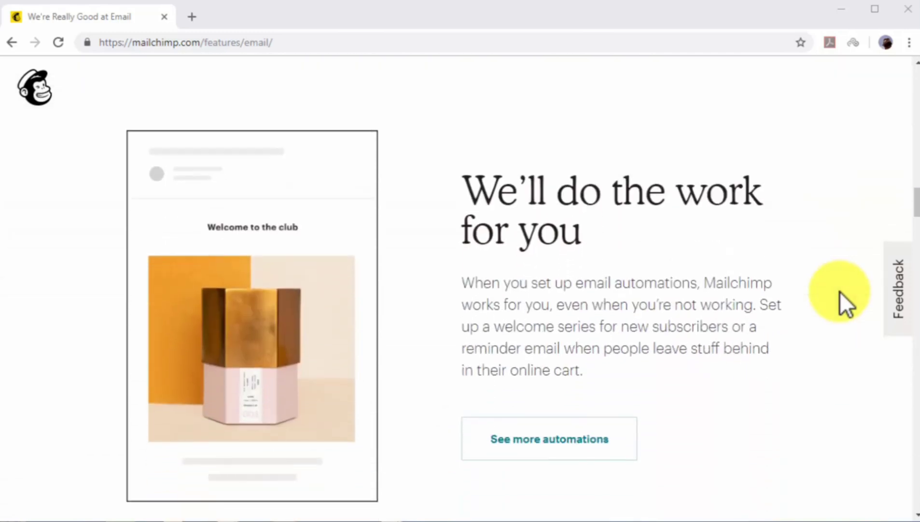
{"action": "scroll", "scroll_direction": "down", "scroll_amount": 3}
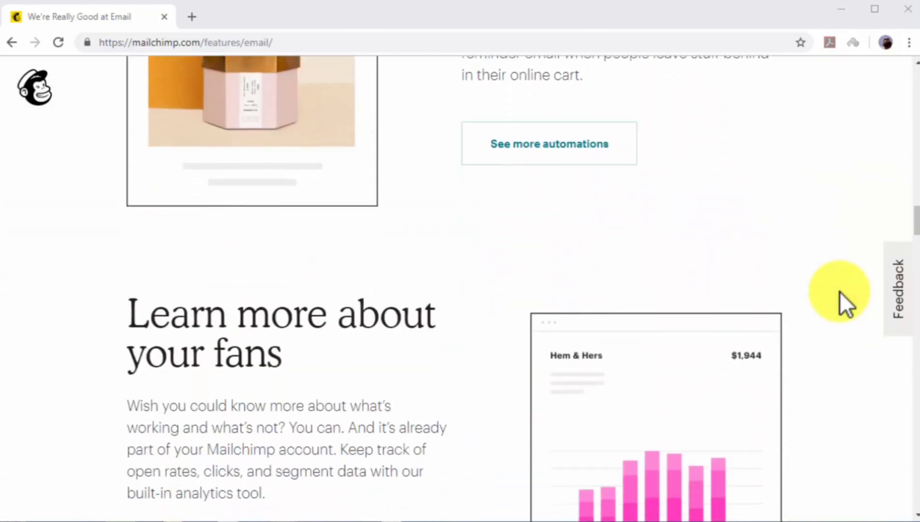
{"action": "scroll", "scroll_direction": "down", "scroll_amount": 3}
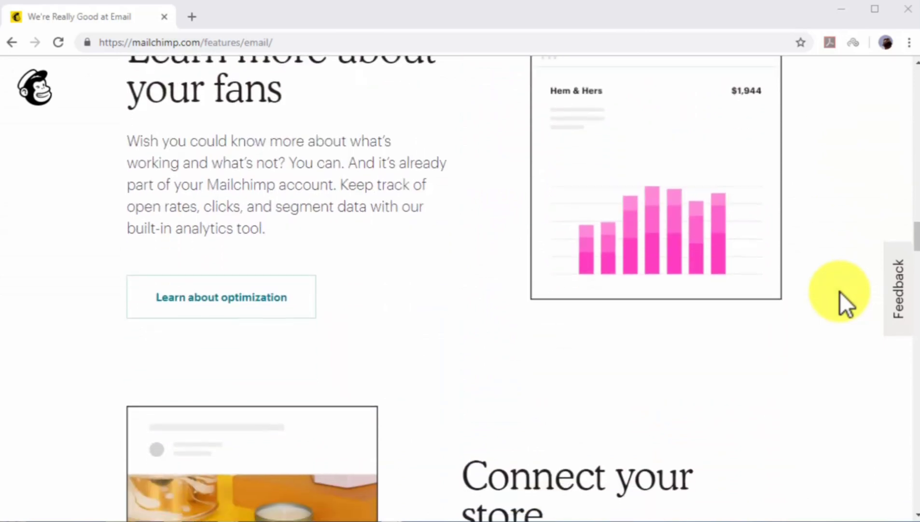
{"action": "scroll", "scroll_direction": "down", "scroll_amount": 3}
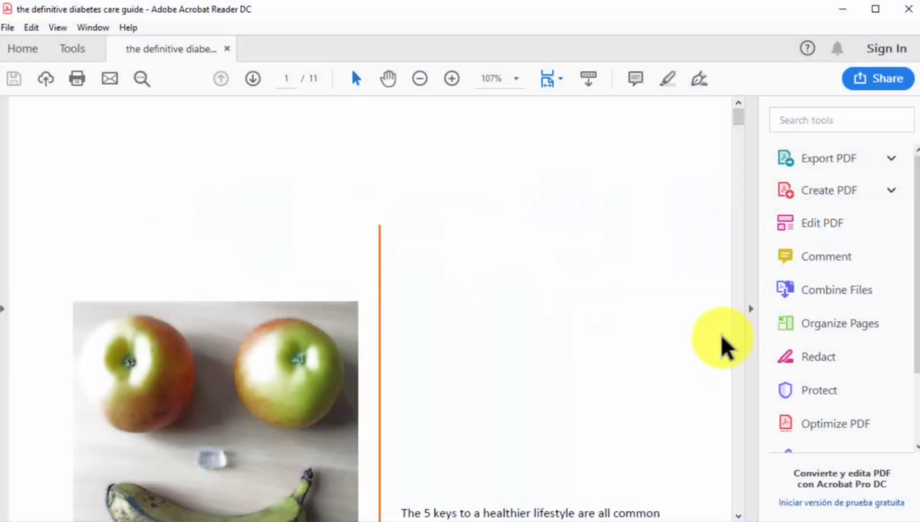
{"action": "scroll", "scroll_direction": "down", "scroll_amount": 3}
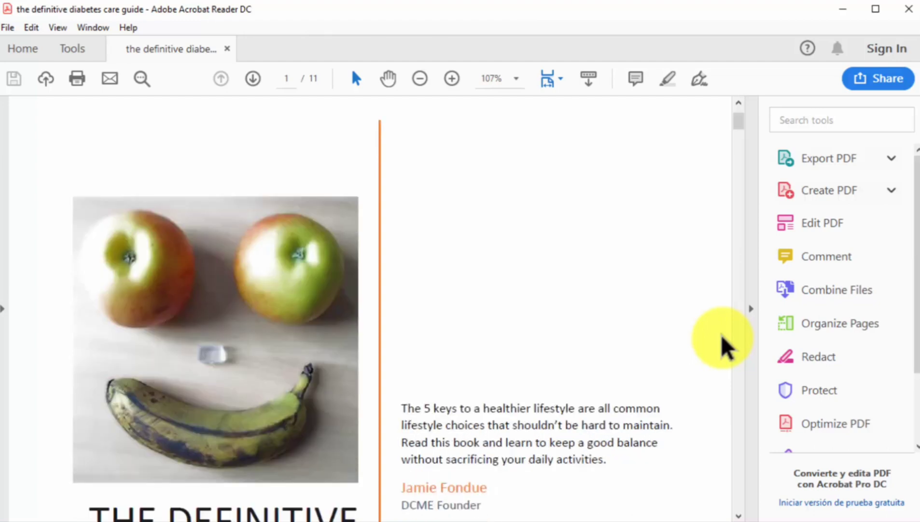
{"action": "scroll", "scroll_direction": "down", "scroll_amount": 3}
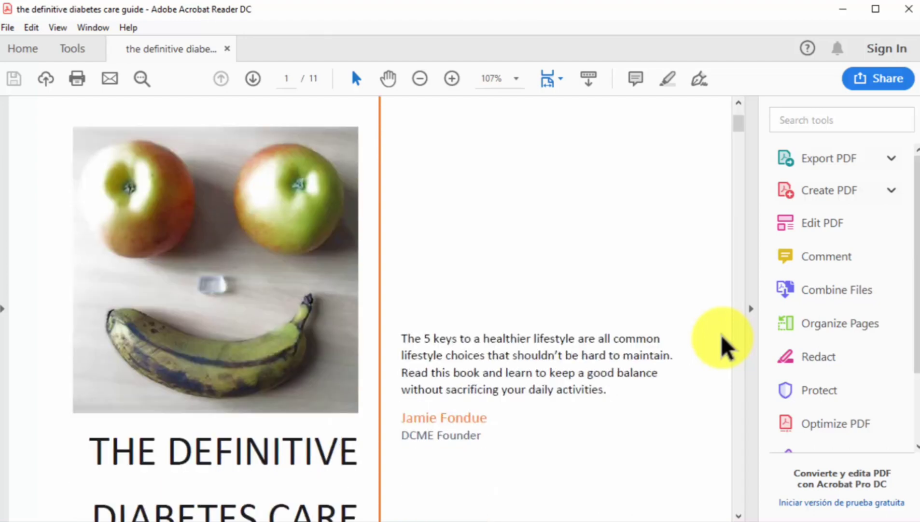
{"action": "scroll", "scroll_direction": "down", "scroll_amount": 3}
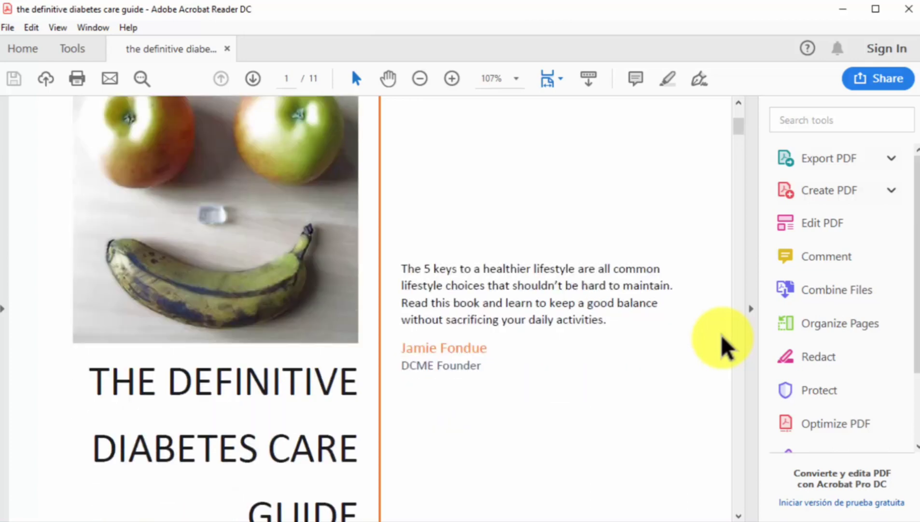
{"action": "scroll", "scroll_direction": "down", "scroll_amount": 3}
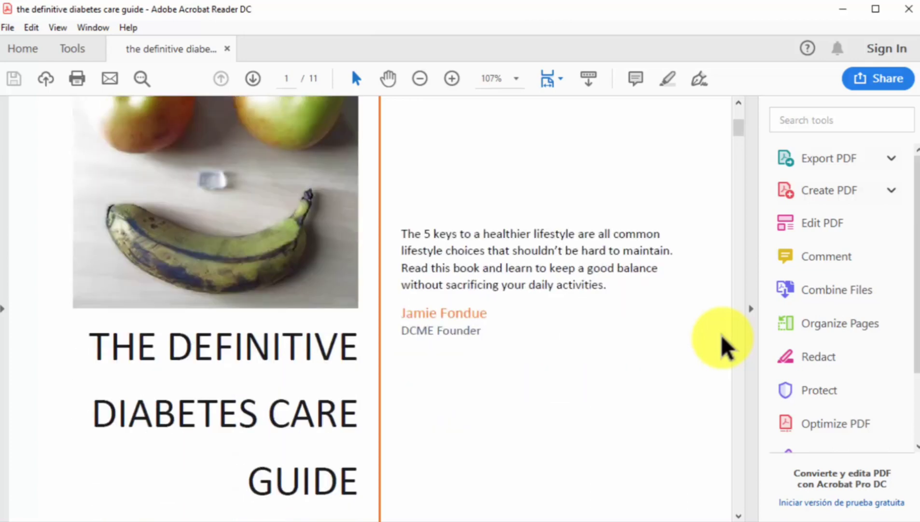
{"action": "scroll", "scroll_direction": "down", "scroll_amount": 3}
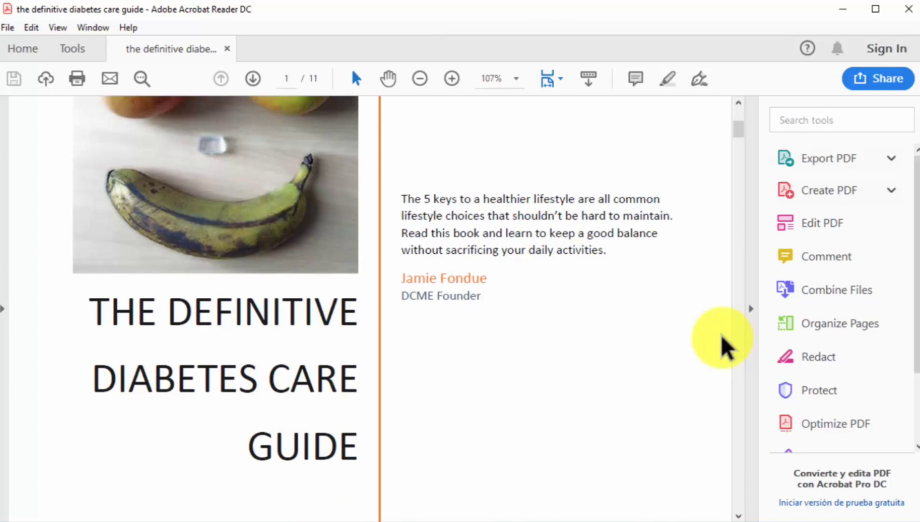
{"action": "scroll", "scroll_direction": "down", "scroll_amount": 3}
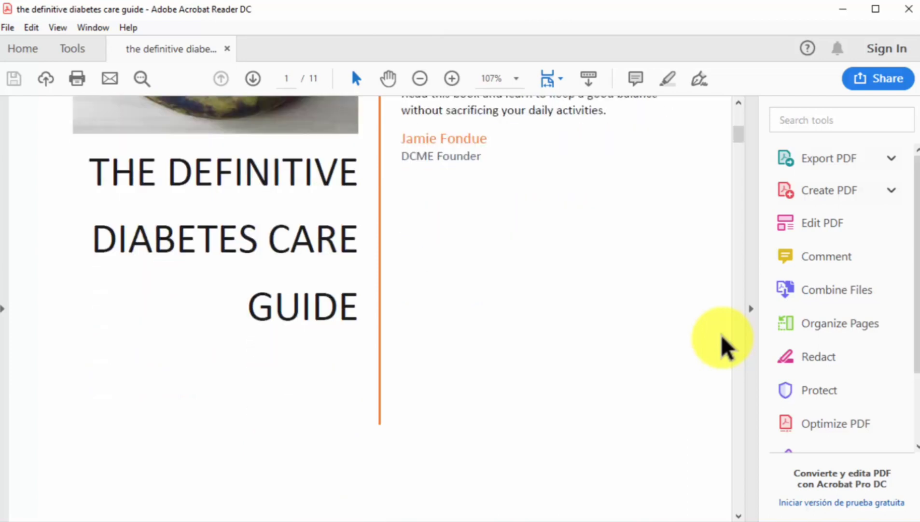
{"action": "scroll", "scroll_direction": "down", "scroll_amount": 3}
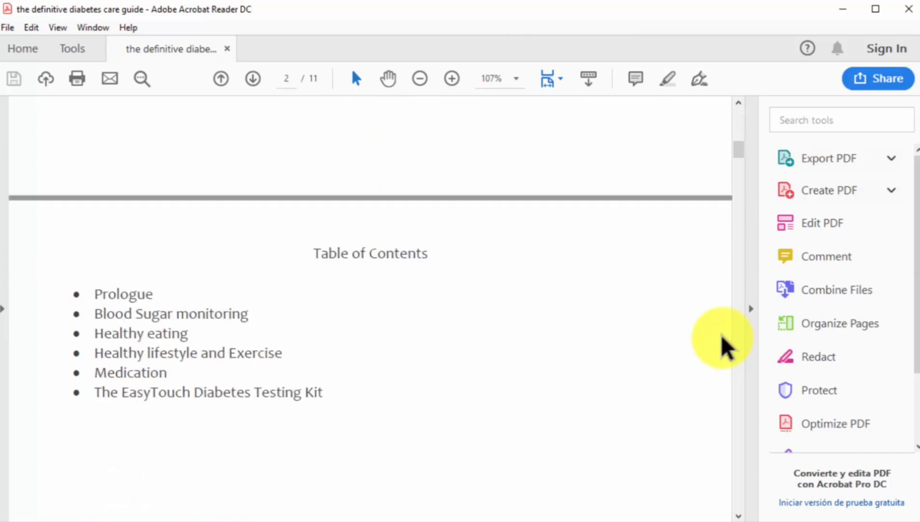
{"action": "scroll", "scroll_direction": "down", "scroll_amount": 3}
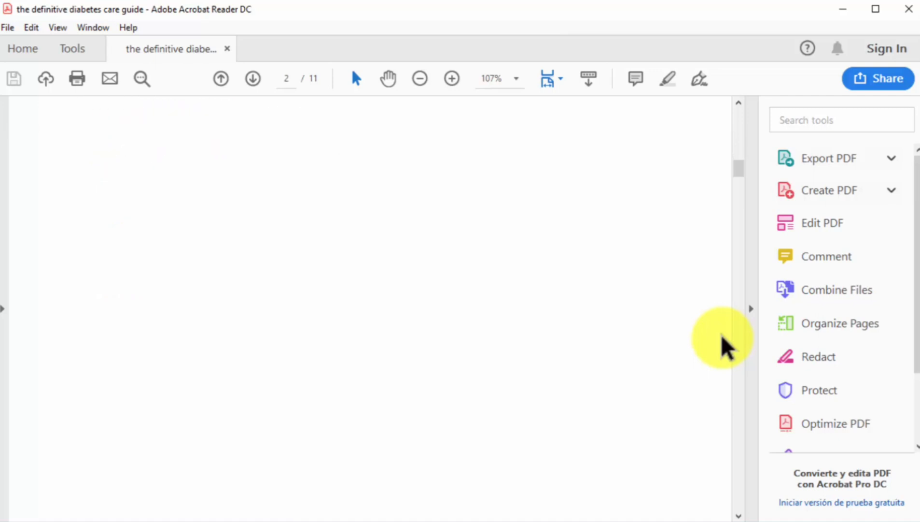
{"action": "scroll", "scroll_direction": "down", "scroll_amount": 3}
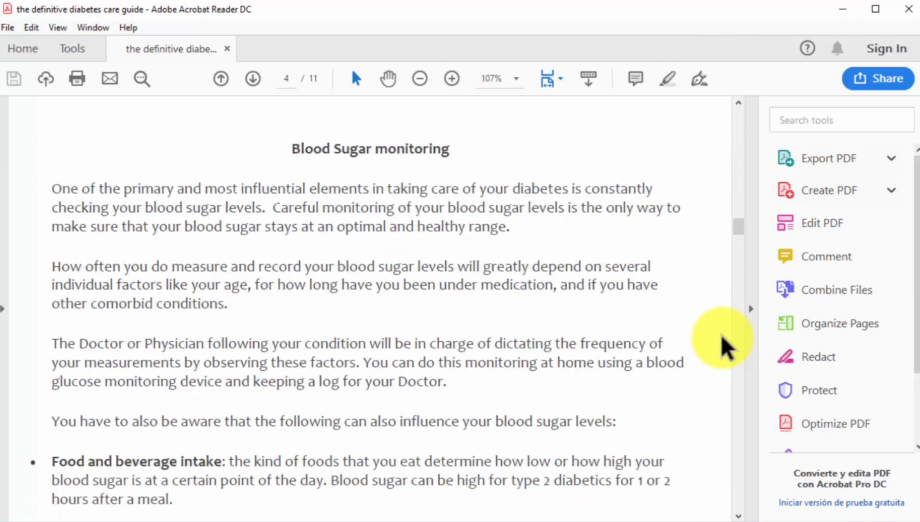
{"action": "scroll", "scroll_direction": "down", "scroll_amount": 3}
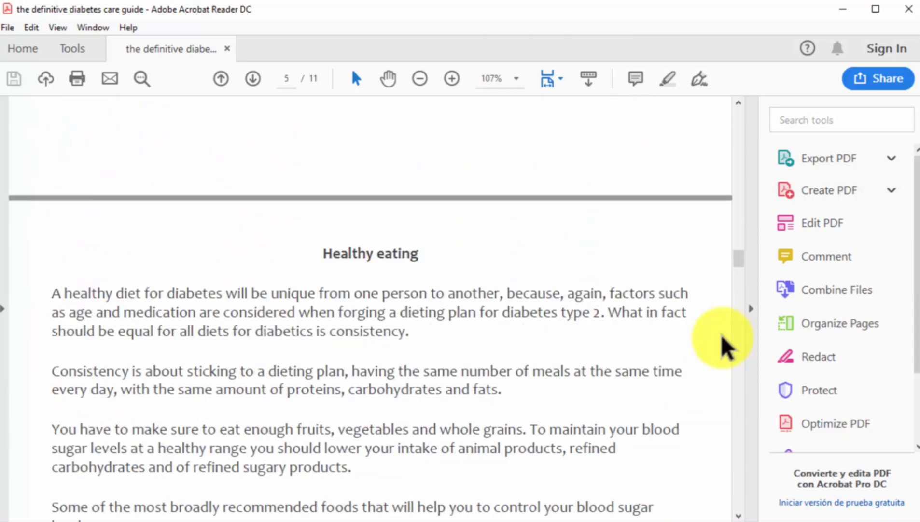
{"action": "scroll", "scroll_direction": "down", "scroll_amount": 3}
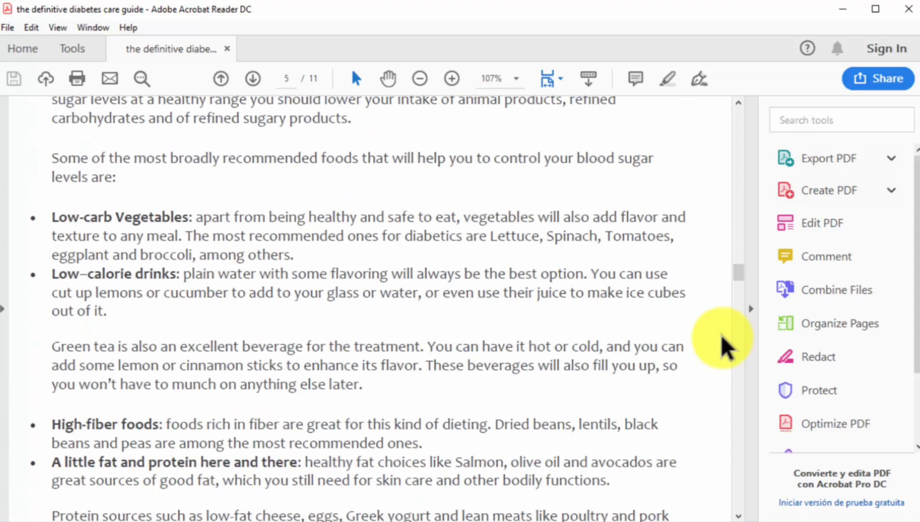
{"action": "scroll", "scroll_direction": "down", "scroll_amount": 3}
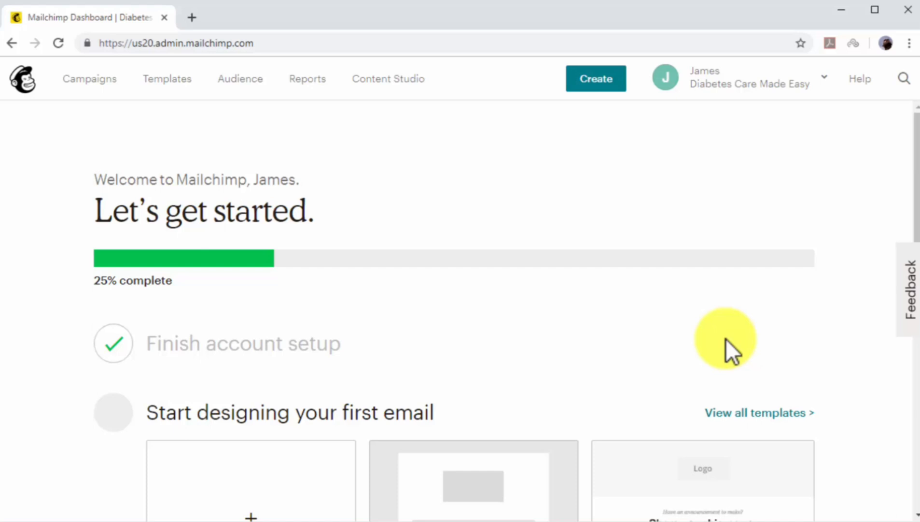
{"action": "mouse_move", "coordinate": [709, 345]}
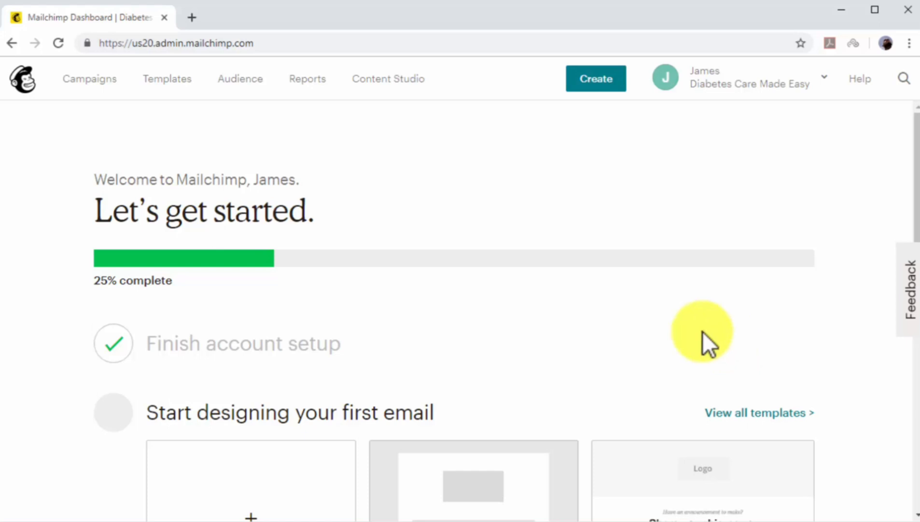
Go to the Audience page and start creating a new audience.
{"action": "left_click", "coordinate": [239, 78]}
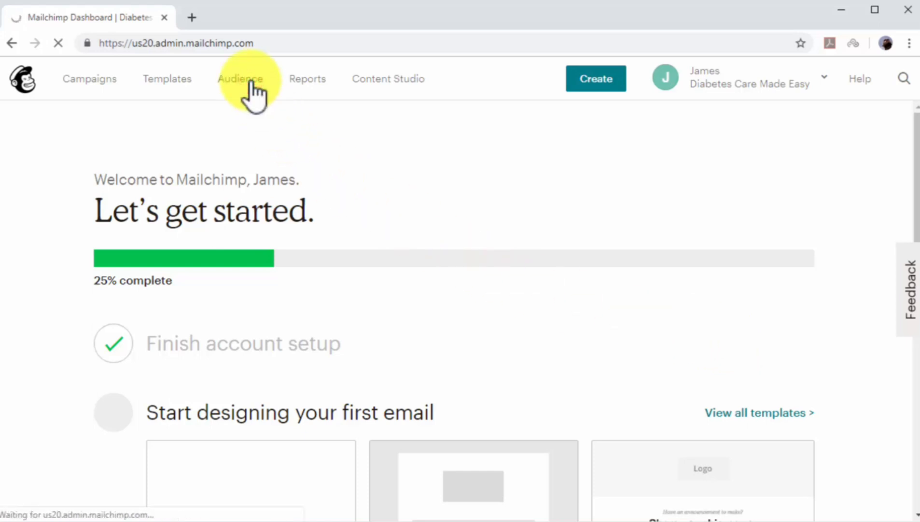
{"action": "left_click", "coordinate": [239, 78]}
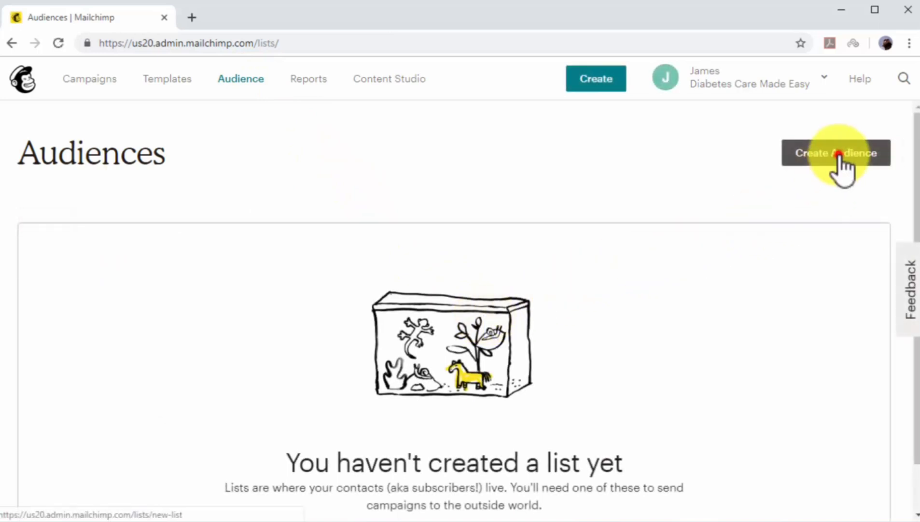
{"action": "left_click", "coordinate": [835, 153]}
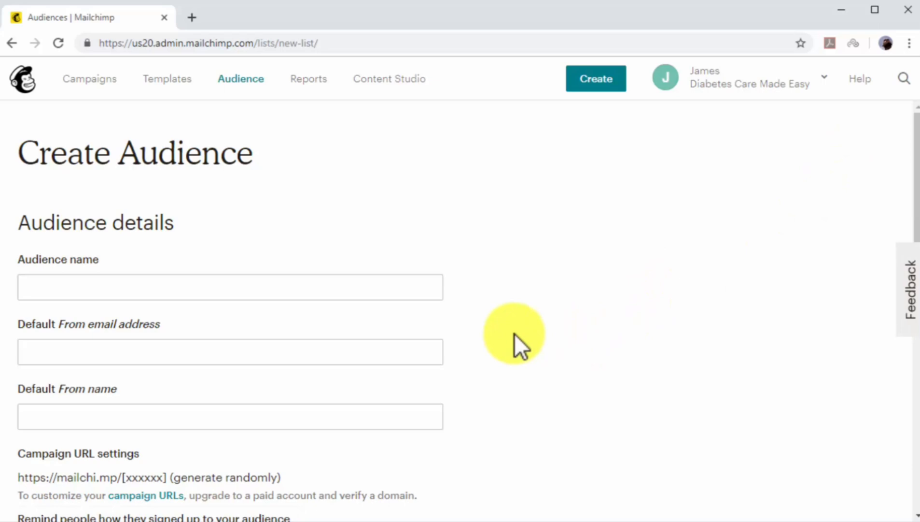
{"action": "type", "text": "The"}
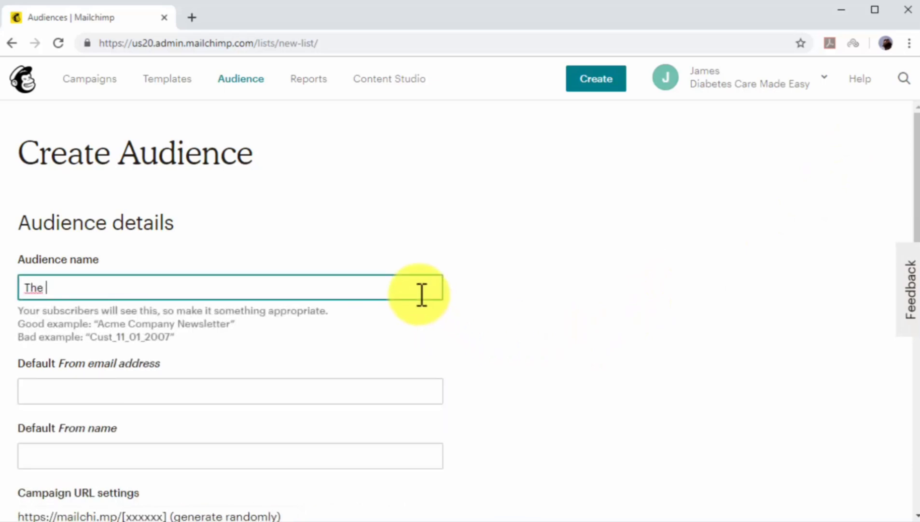
{"action": "type", "text": "DCME Club"}
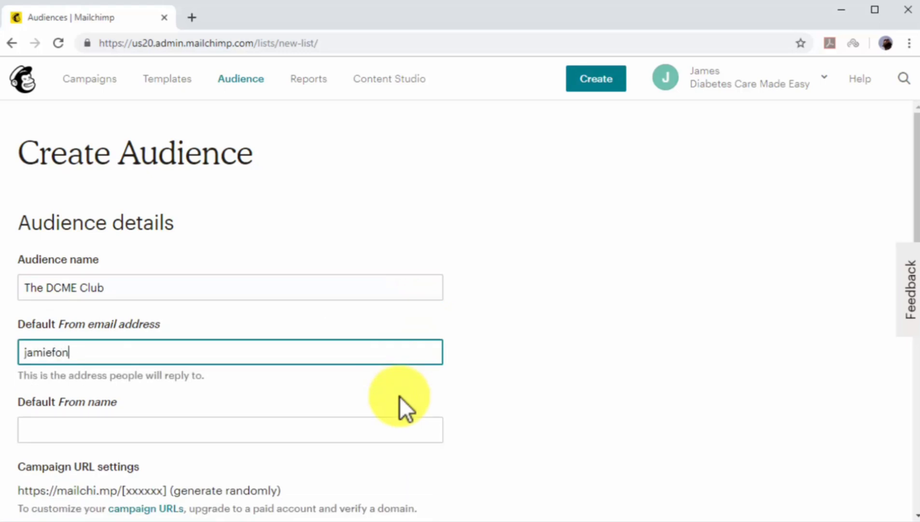
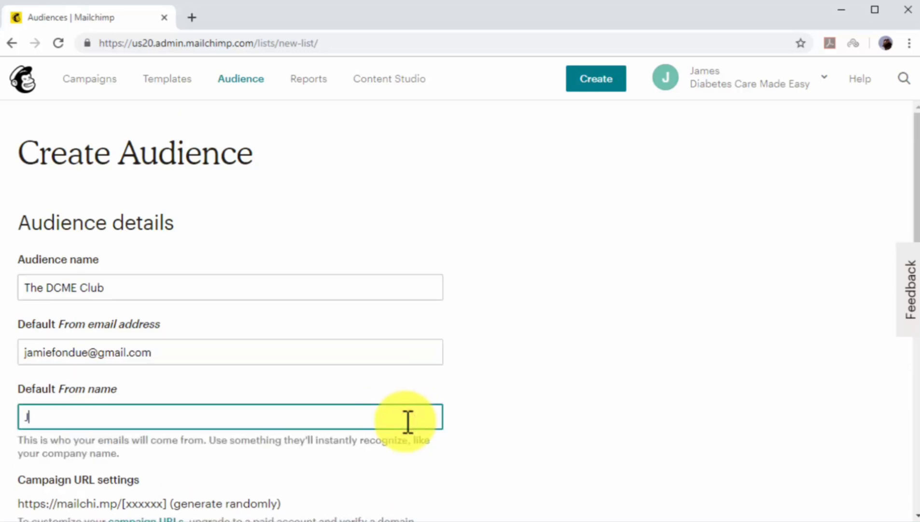
{"action": "type", "text": "James F From"}
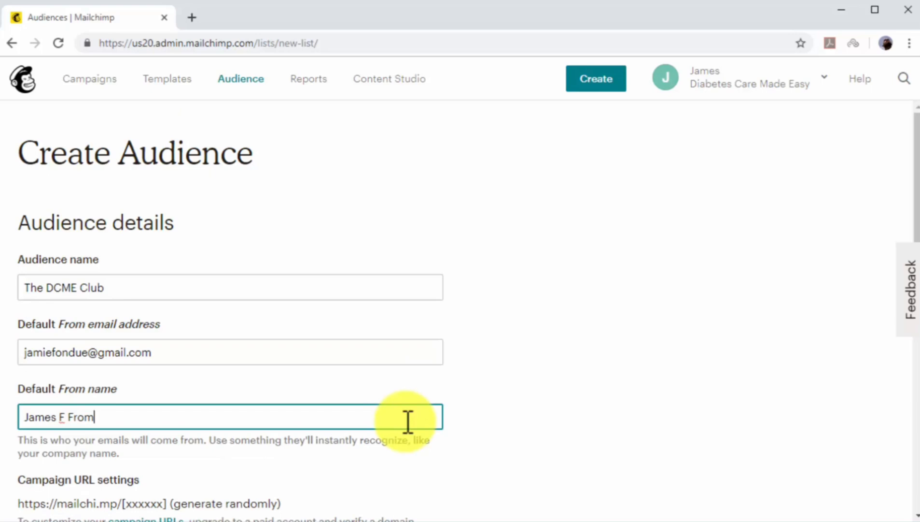
{"action": "type", "text": "DCME"}
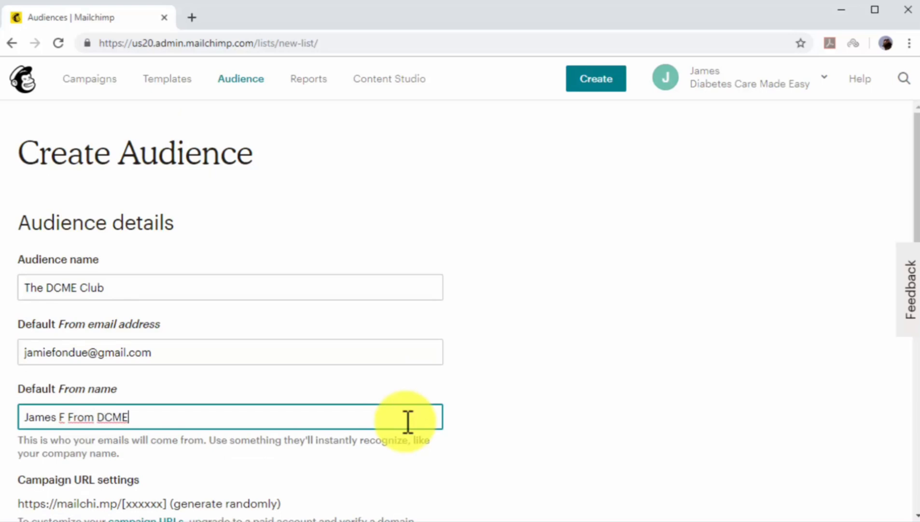
Enter the 'remind people how they signed up' text about joining for the free book.
{"action": "scroll", "scroll_direction": "down", "scroll_amount": 3}
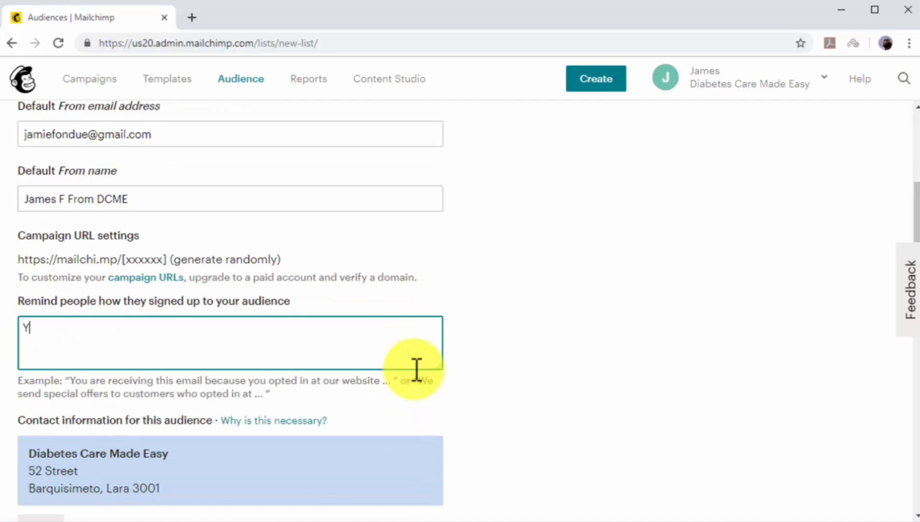
{"action": "type", "text": "ou"}
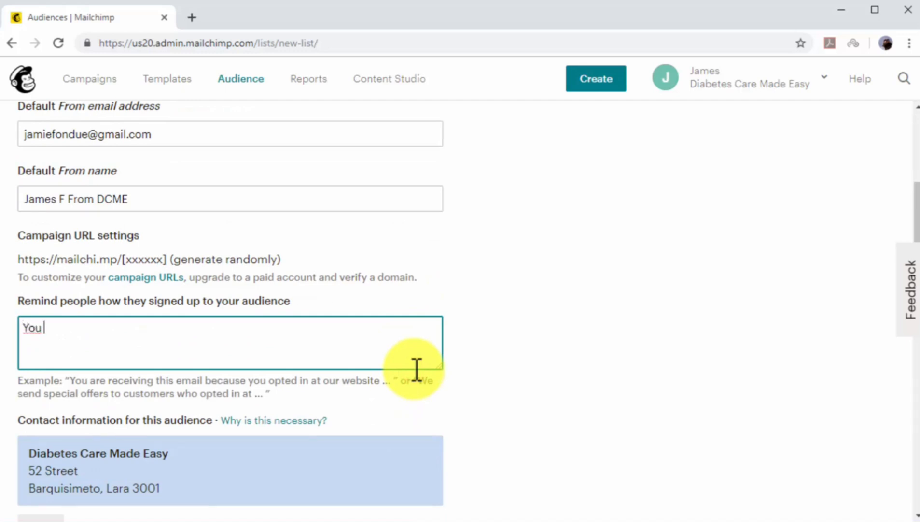
{"action": "type", "text": "joined this list when you got our free book!"}
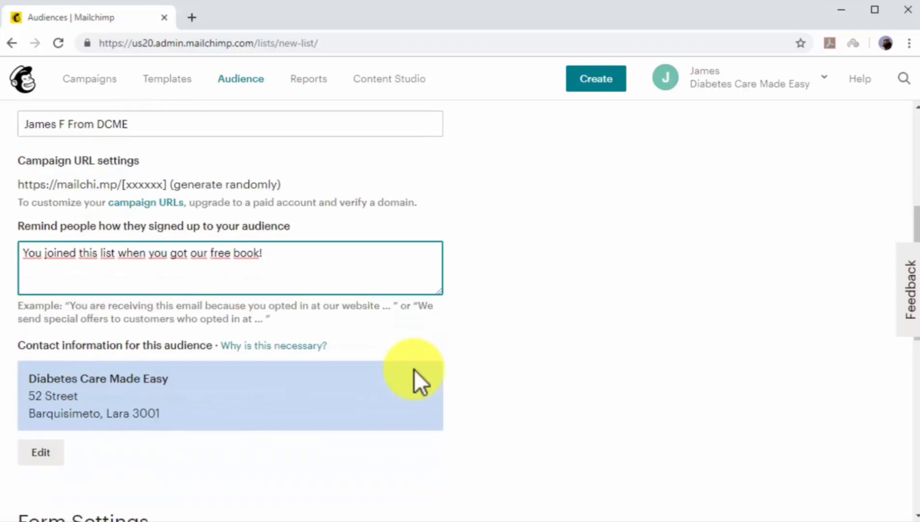
Save the new The DCME Club audience past the Form Settings and Notifications.
{"action": "scroll", "scroll_direction": "down", "scroll_amount": 3}
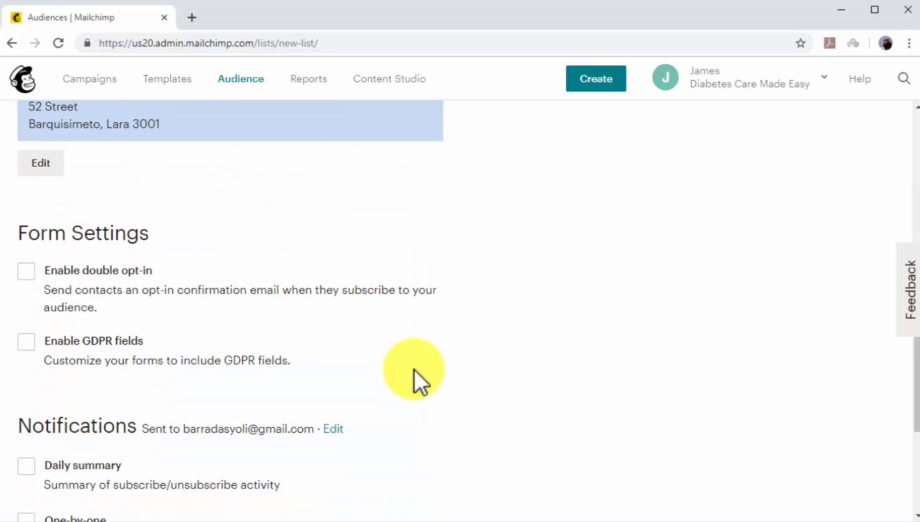
{"action": "scroll", "scroll_direction": "down", "scroll_amount": 3}
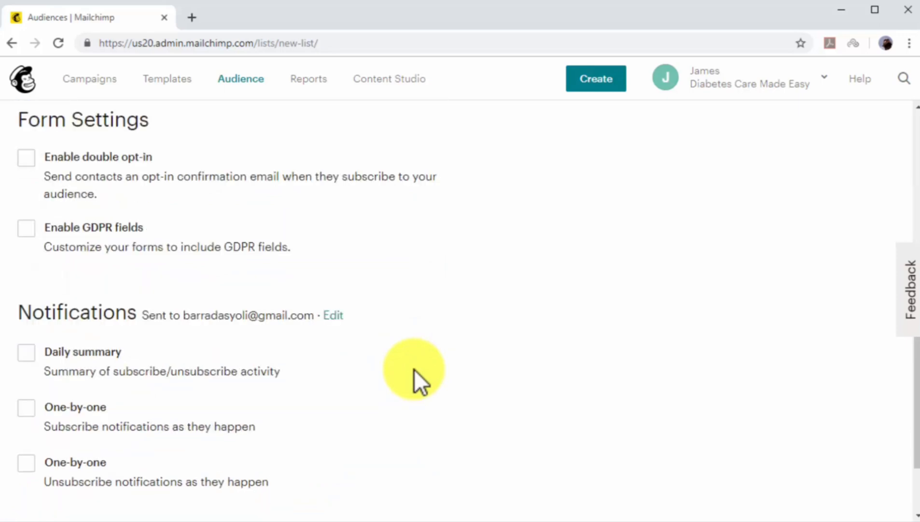
{"action": "scroll", "scroll_direction": "down", "scroll_amount": 3}
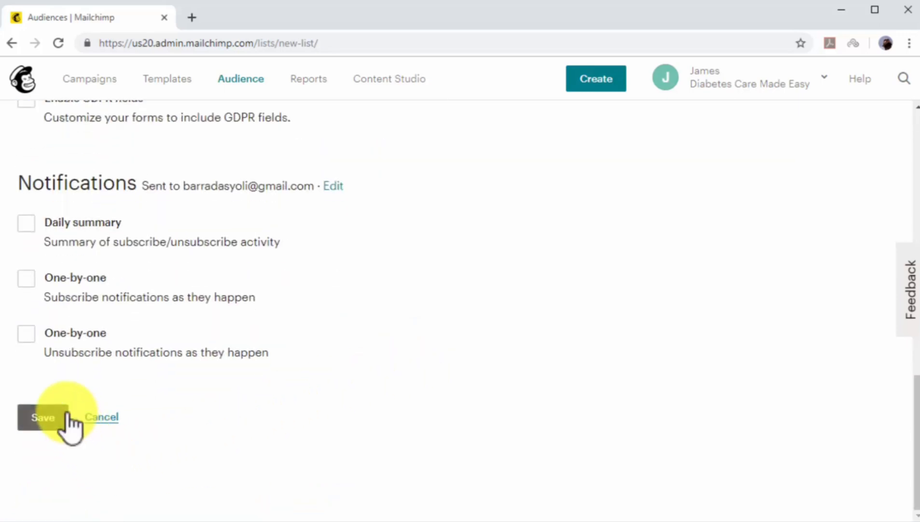
{"action": "left_click", "coordinate": [42, 417]}
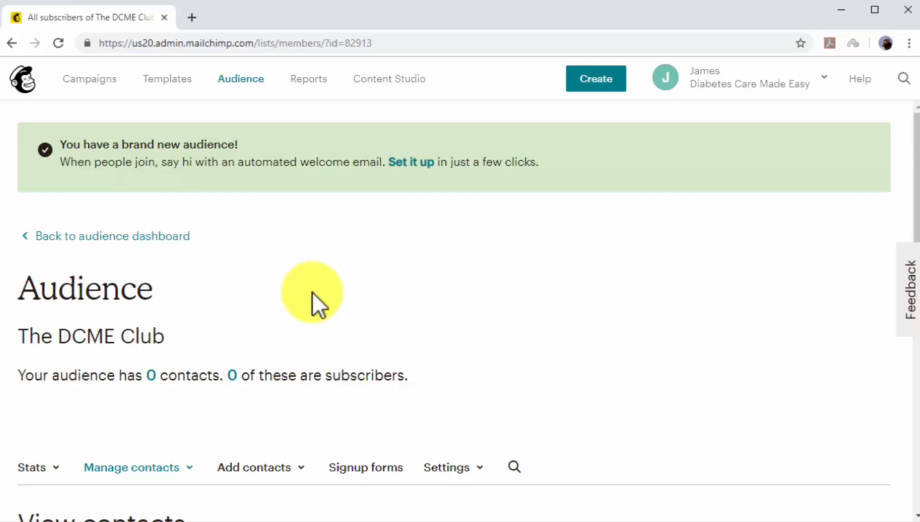
Go to the signup form options and select the Subscriber pop-up form.
{"action": "scroll", "scroll_direction": "down", "scroll_amount": 3}
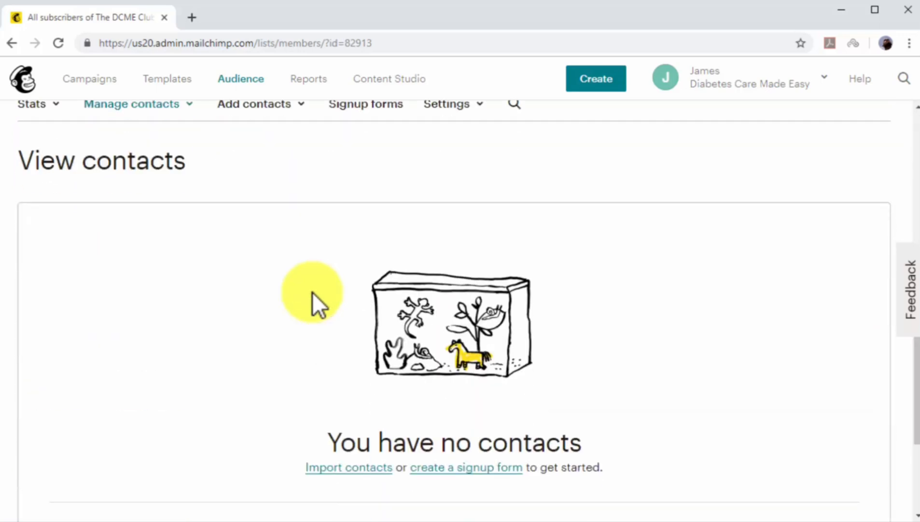
{"action": "scroll", "scroll_direction": "down", "scroll_amount": 3}
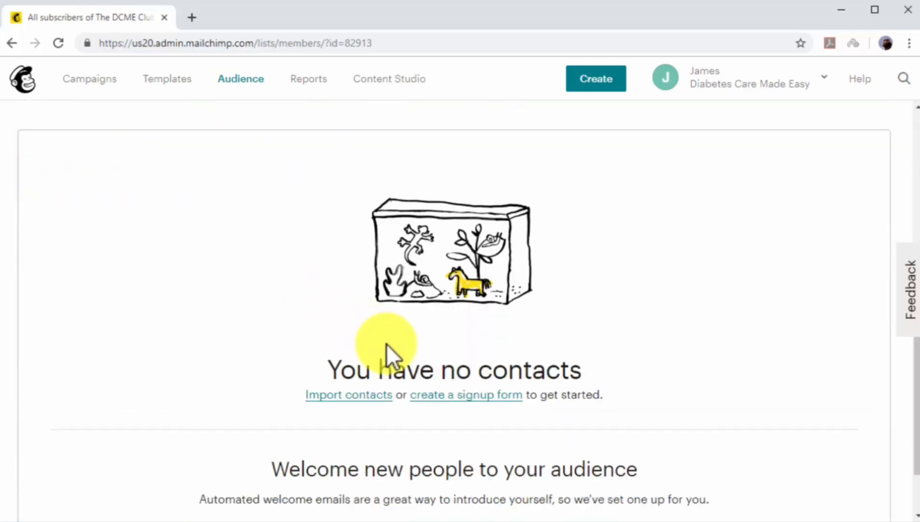
{"action": "left_click", "coordinate": [466, 394]}
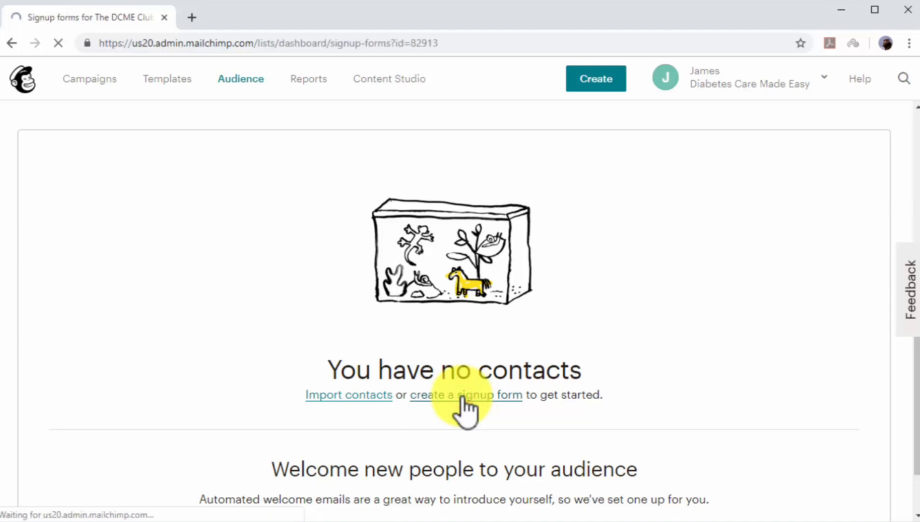
{"action": "left_click", "coordinate": [466, 394]}
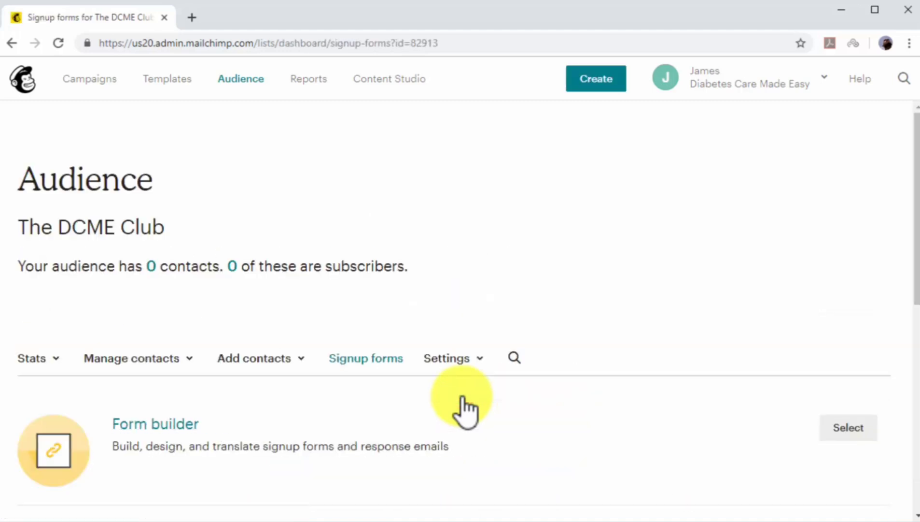
{"action": "scroll", "scroll_direction": "down", "scroll_amount": 3}
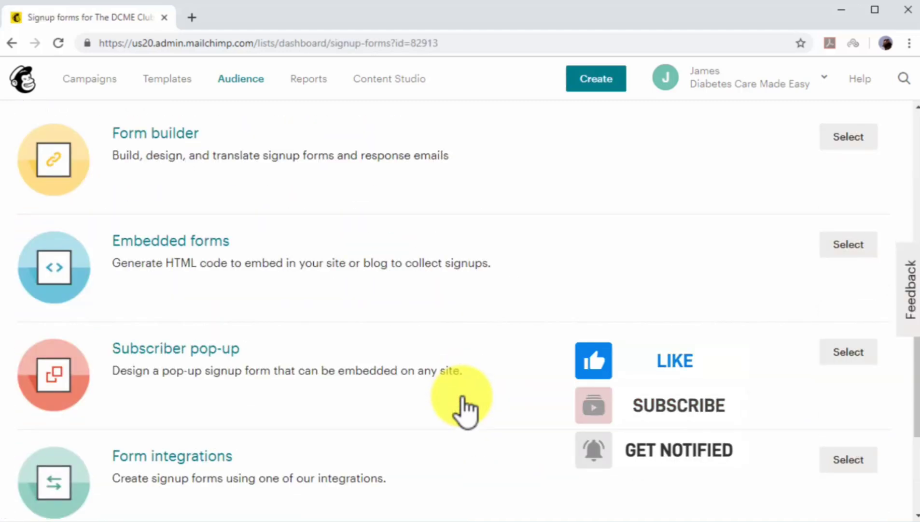
{"action": "mouse_move", "coordinate": [848, 351]}
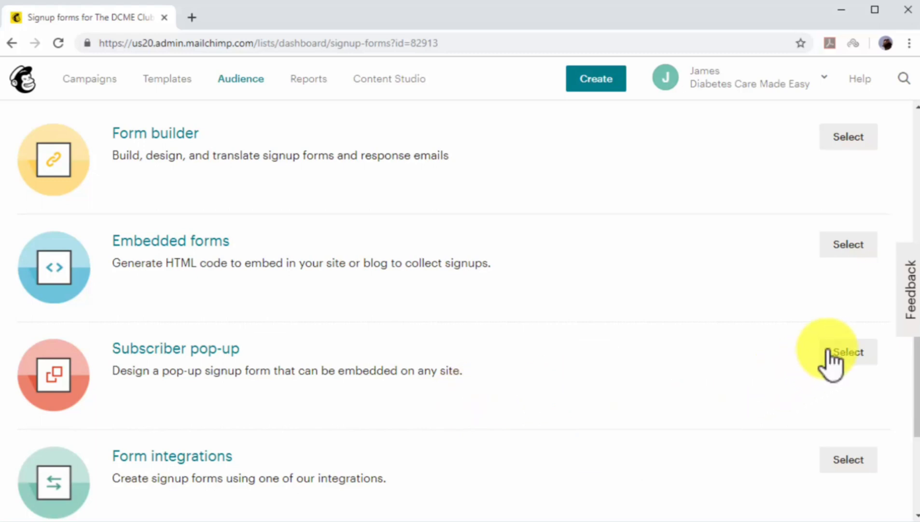
{"action": "left_click", "coordinate": [848, 351]}
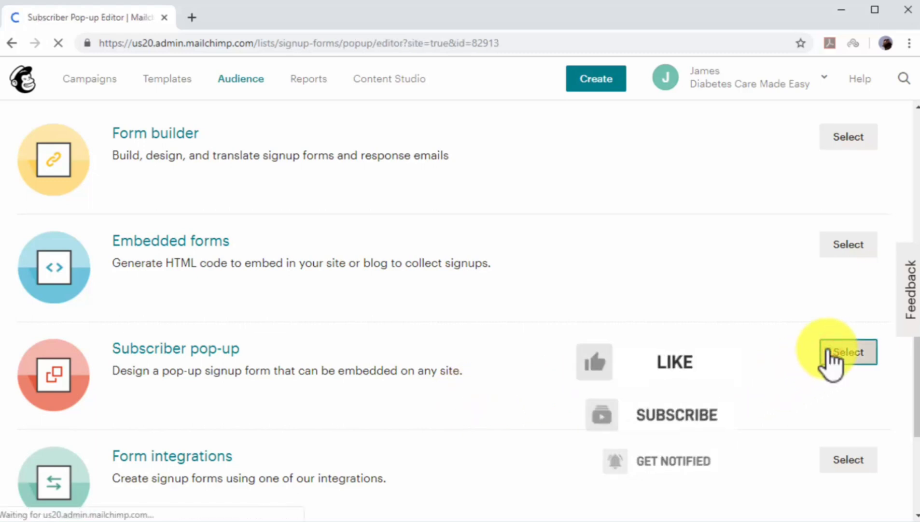
Set the pop-up to Slide format, shown on scroll to middle of page, with left image alignment.
{"action": "left_click", "coordinate": [848, 351]}
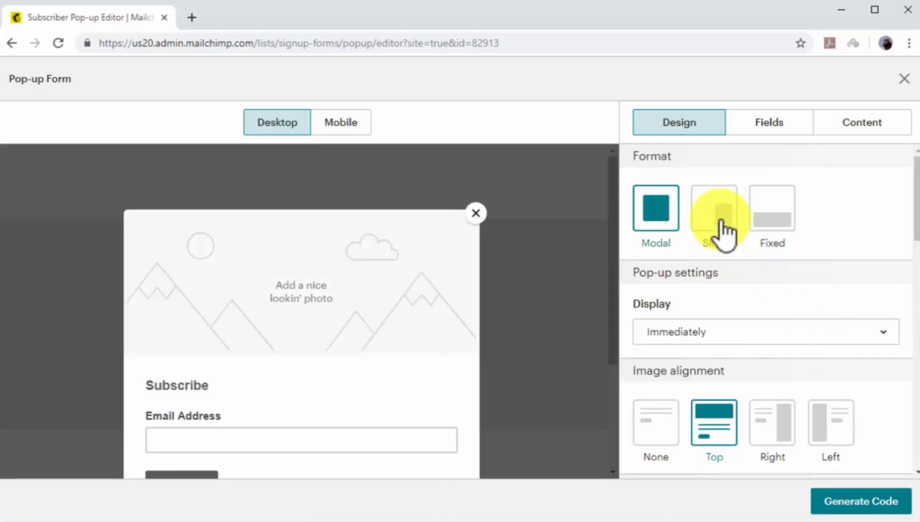
{"action": "left_click", "coordinate": [714, 208]}
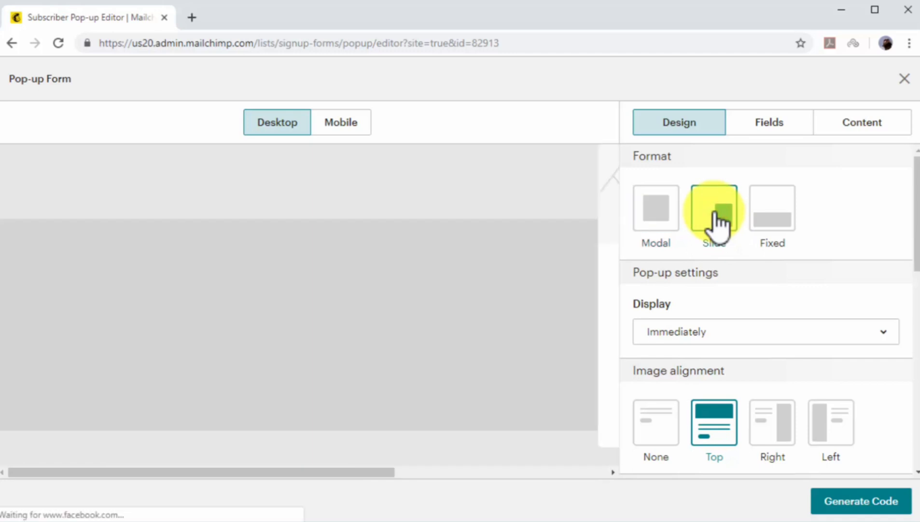
{"action": "left_click", "coordinate": [714, 208]}
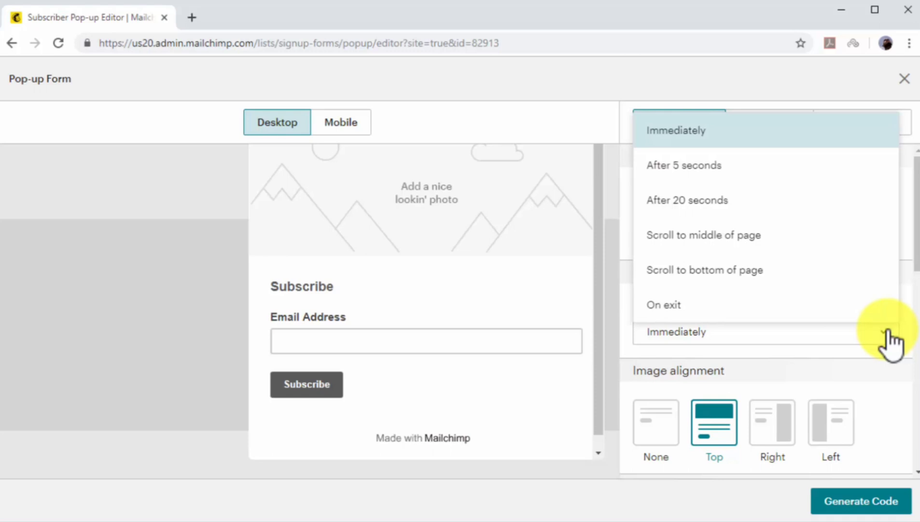
{"action": "left_click", "coordinate": [704, 235]}
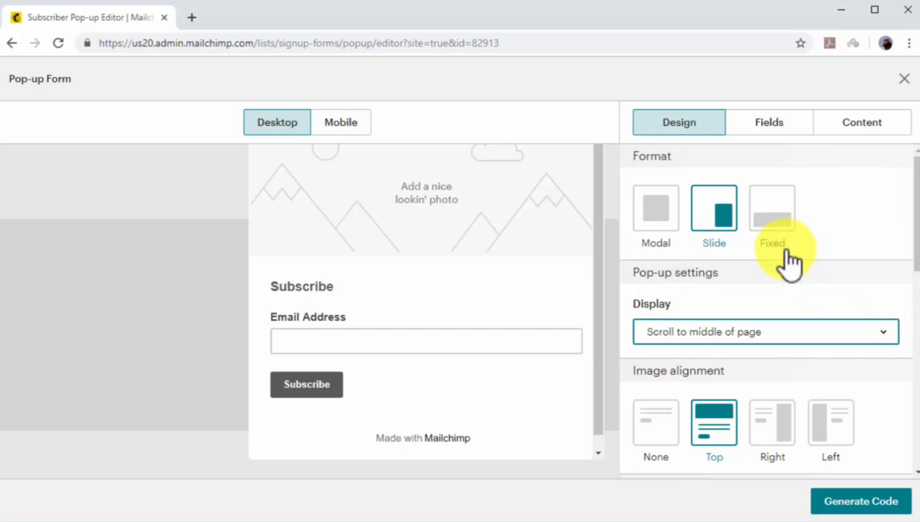
{"action": "mouse_move", "coordinate": [839, 311]}
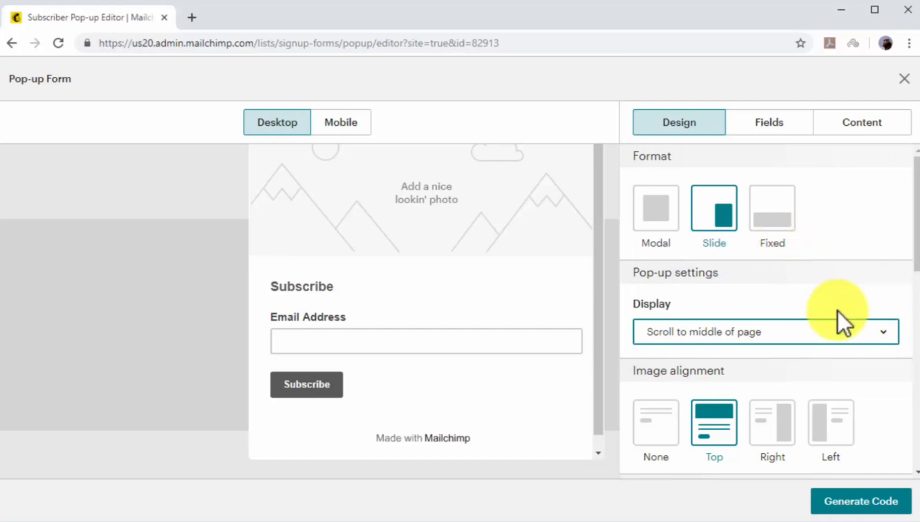
{"action": "scroll", "scroll_direction": "down", "scroll_amount": 3}
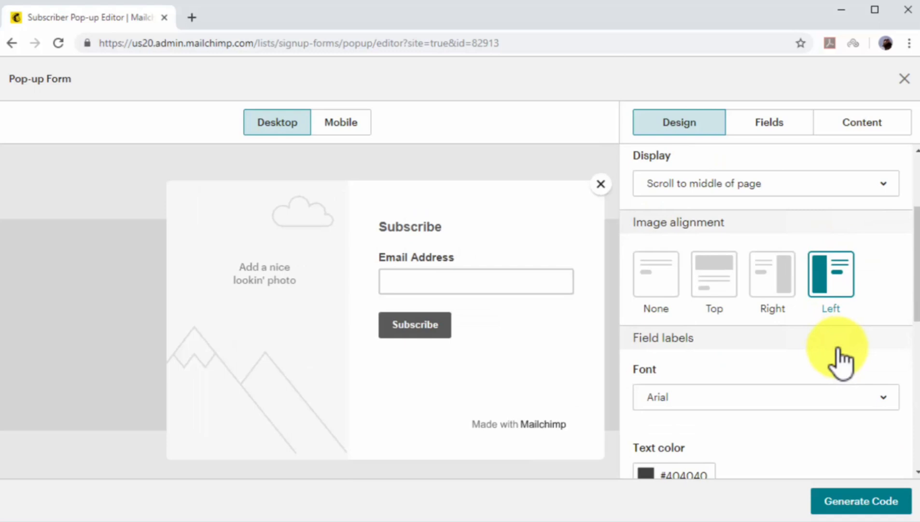
Set the button text to Send Me The Free Book!
{"action": "scroll", "scroll_direction": "down", "scroll_amount": 3}
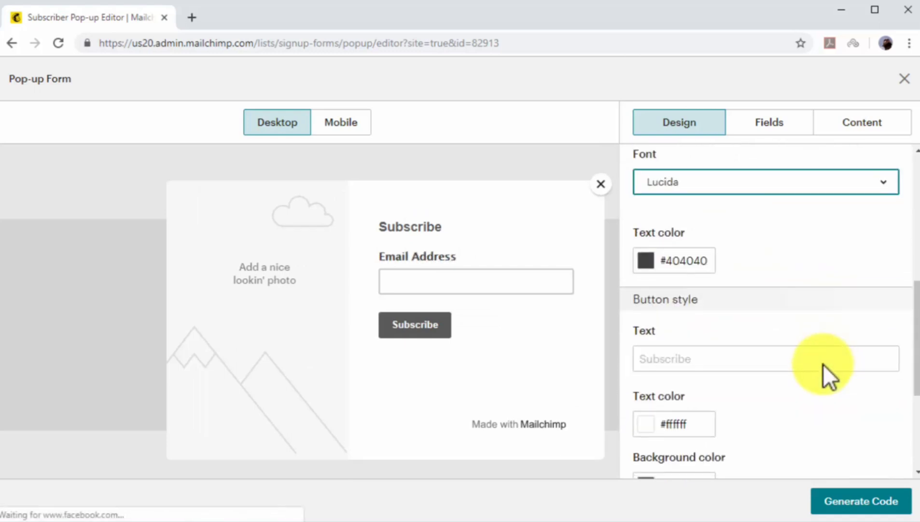
{"action": "left_click", "coordinate": [766, 358]}
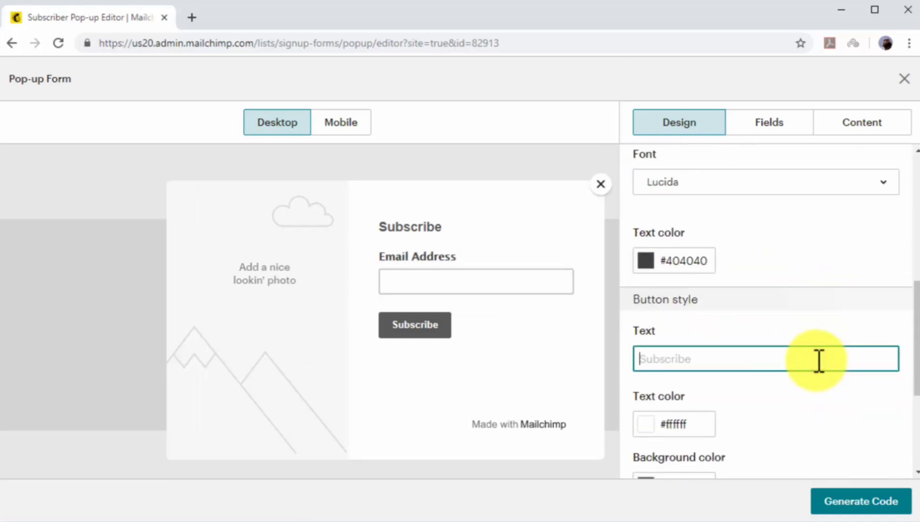
{"action": "type", "text": "Send Me"}
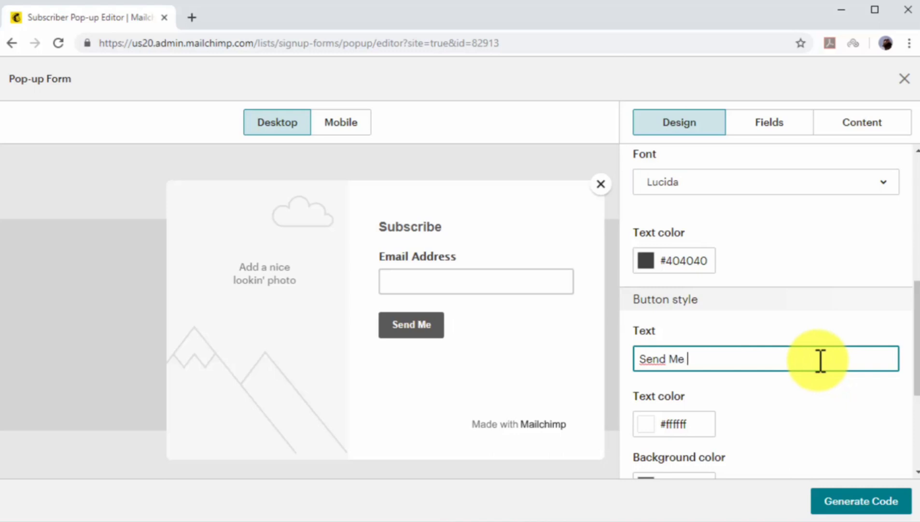
{"action": "type", "text": "The Free Book!"}
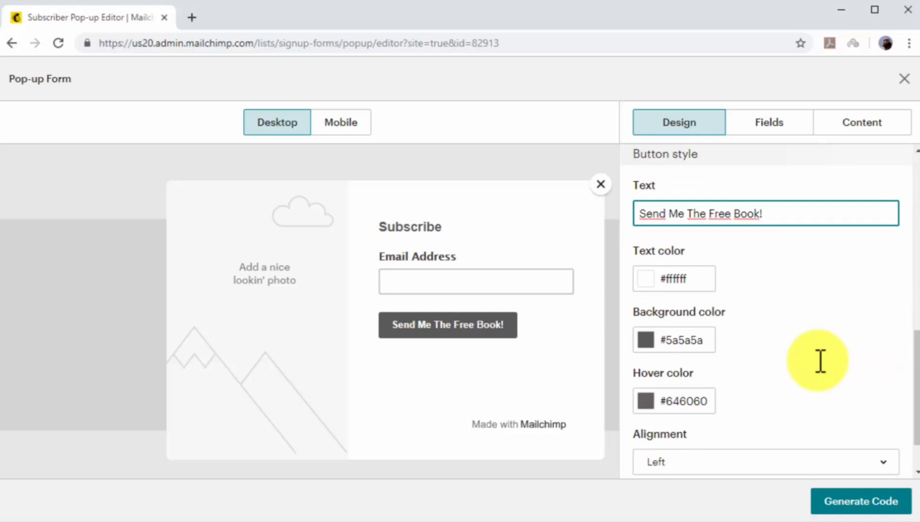
Give the button green background #3bcf3b, red hover #d82828 and full width.
{"action": "left_click", "coordinate": [644, 278]}
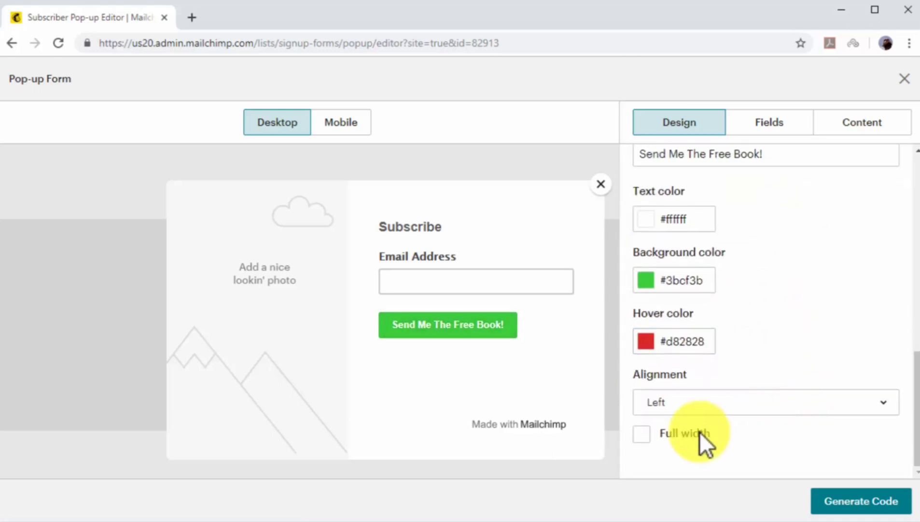
{"action": "left_click", "coordinate": [641, 434]}
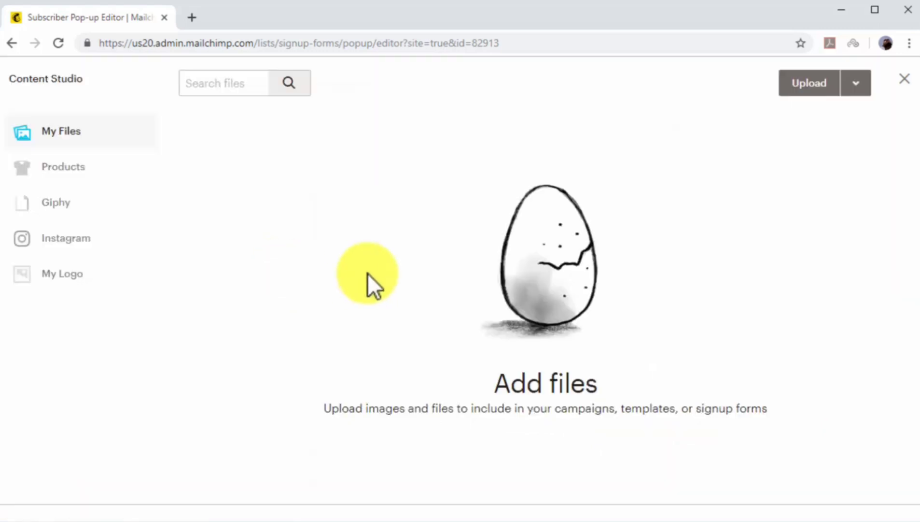
Upload the Definitive DCME Guide cover image to sit beside the form.
{"action": "left_click", "coordinate": [809, 83]}
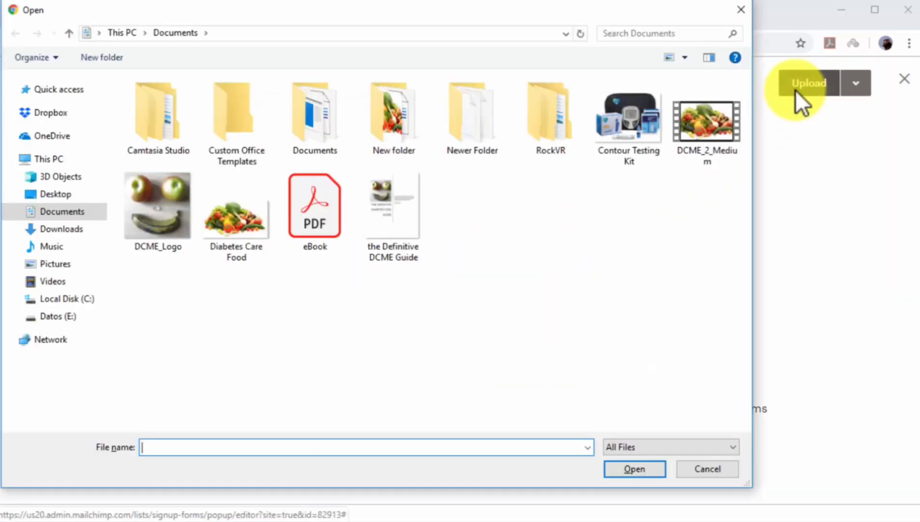
{"action": "left_click", "coordinate": [393, 211]}
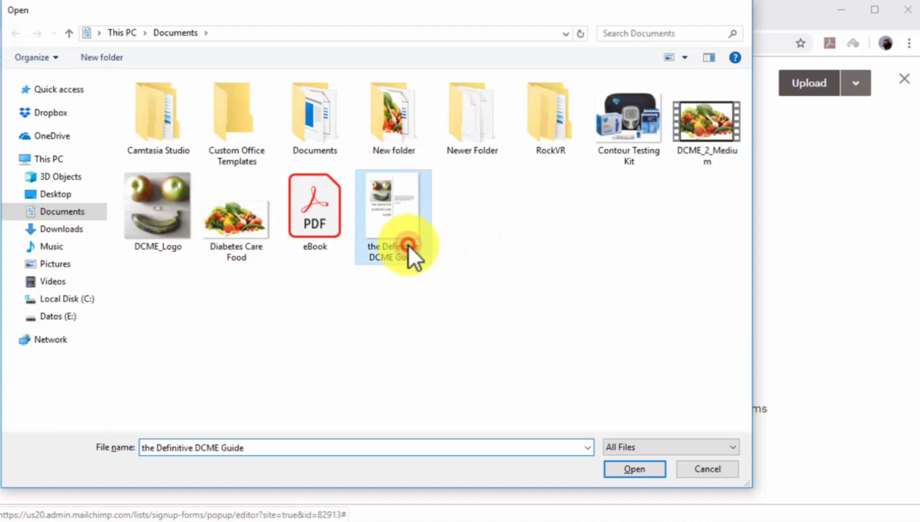
{"action": "left_click", "coordinate": [634, 468]}
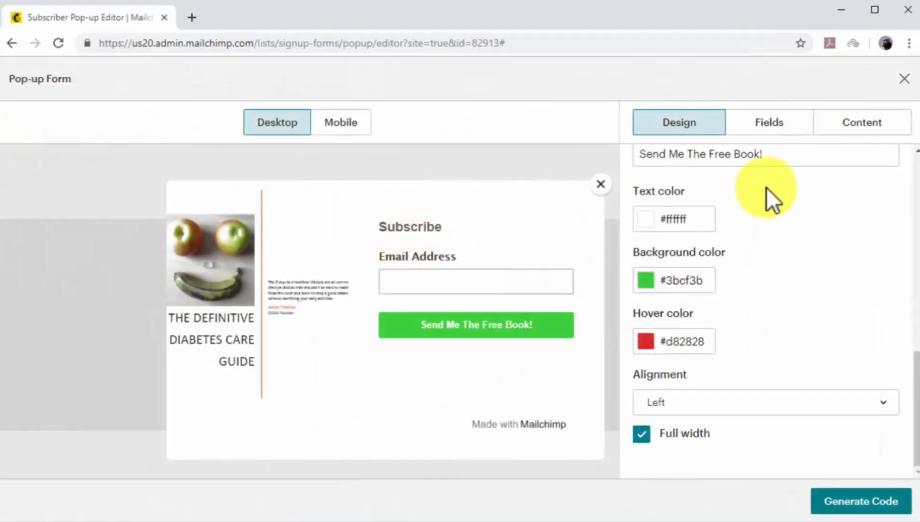
{"action": "left_click", "coordinate": [768, 122]}
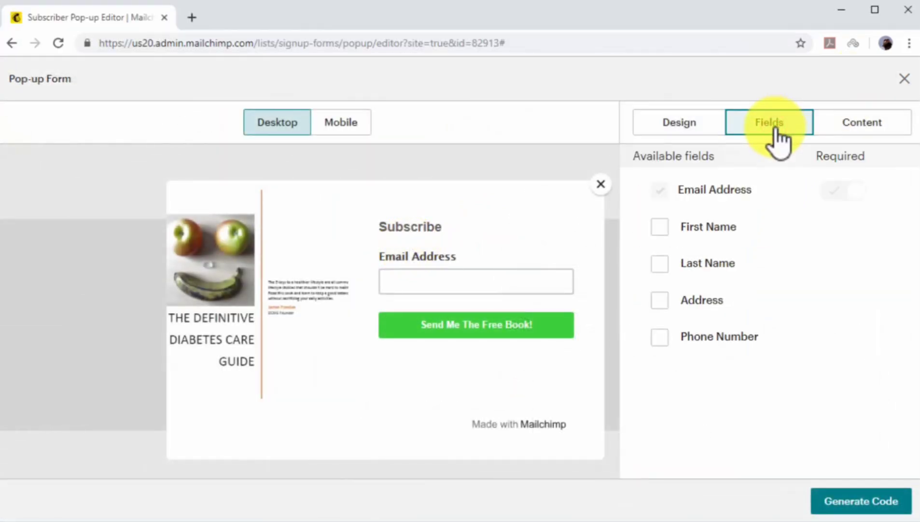
Add a required First Name field to the pop-up form.
{"action": "left_click", "coordinate": [660, 227]}
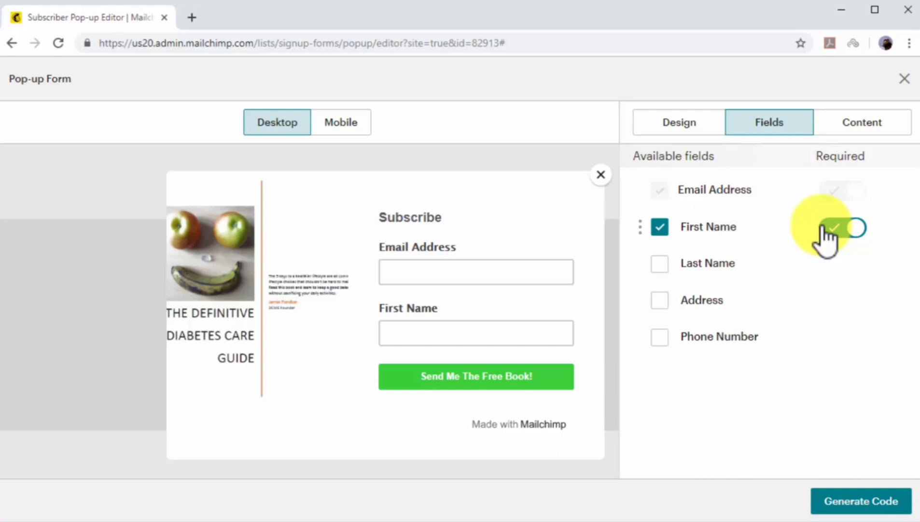
{"action": "left_click", "coordinate": [861, 122]}
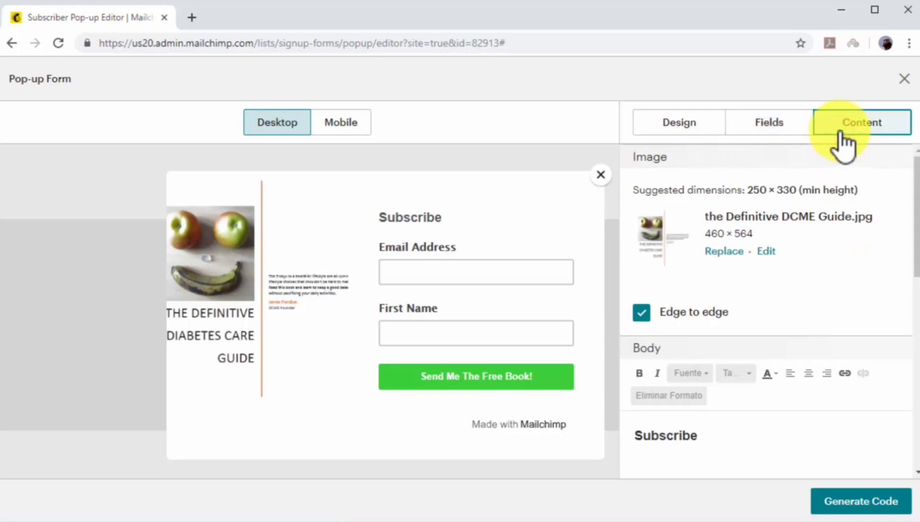
Set body text 'Get The Definitive Diabetes Care Guide Today!' and success message 'Here's Your Free Guide!'.
{"action": "scroll", "scroll_direction": "down", "scroll_amount": 3}
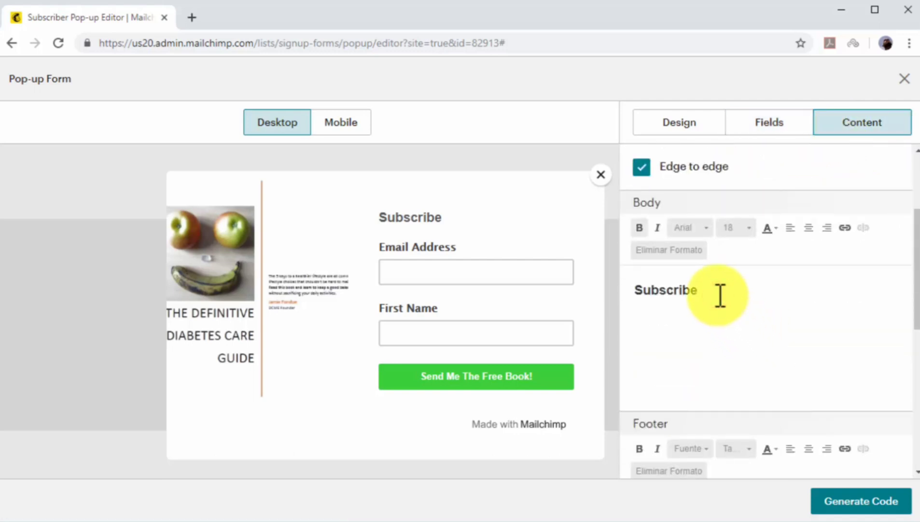
{"action": "type", "text": "Get The Definitive Diabetes Care Guide Today!"}
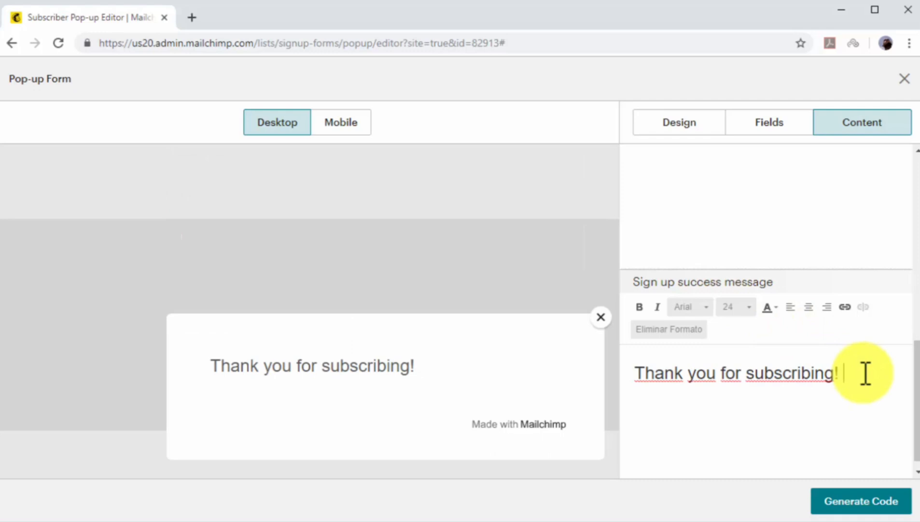
{"action": "type", "text": "Here-s Your Free Guide!"}
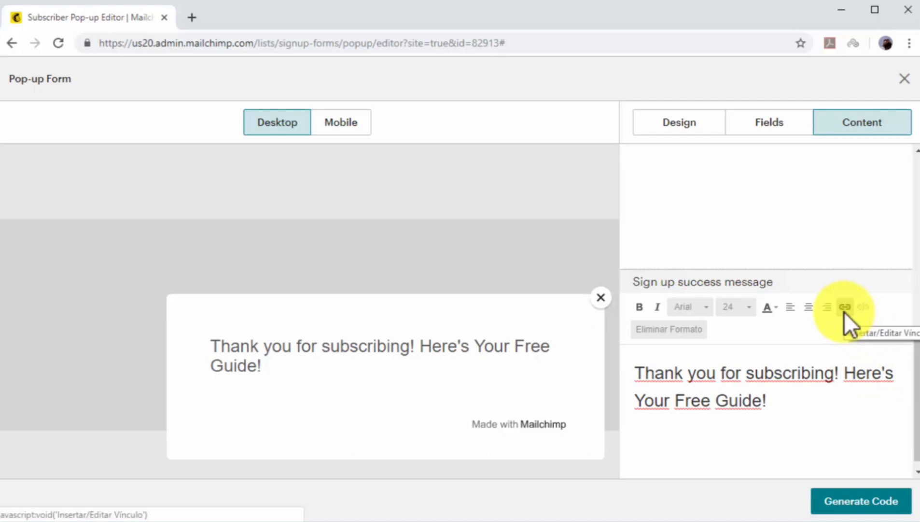
Link the success message to the uploaded Definitive Pocket-Sized Diabetes Care Guide PDF.
{"action": "left_click", "coordinate": [845, 306]}
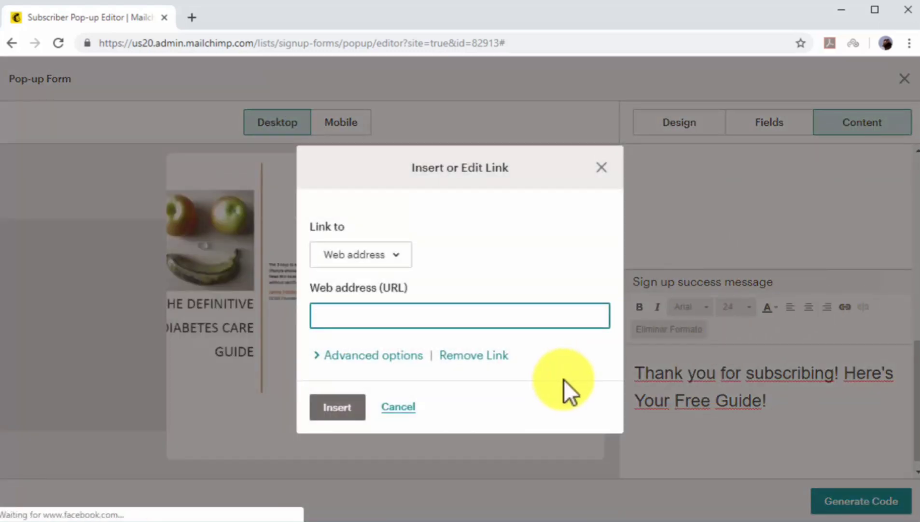
{"action": "left_click", "coordinate": [360, 254]}
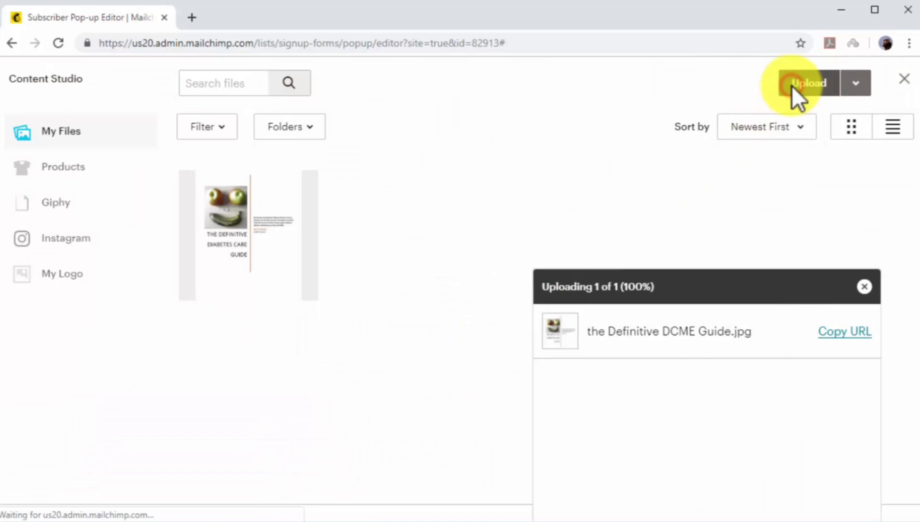
{"action": "left_click", "coordinate": [809, 82]}
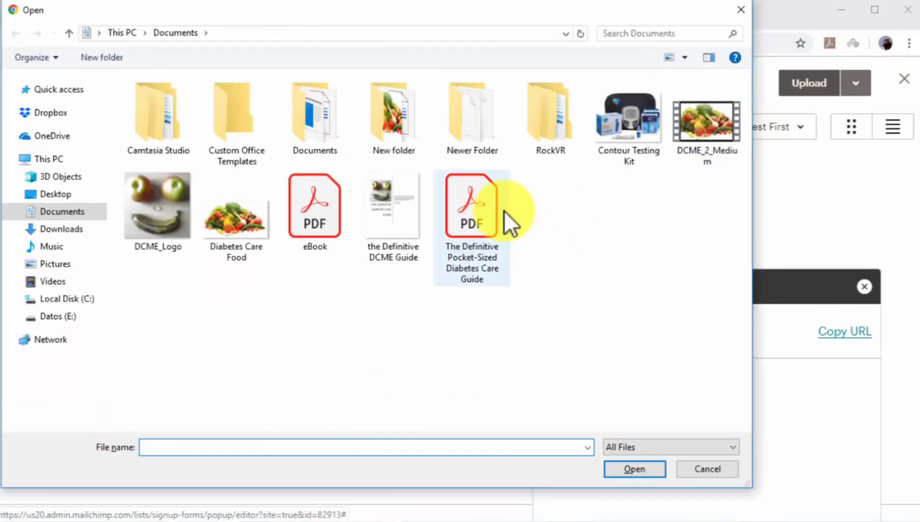
{"action": "left_click", "coordinate": [633, 468]}
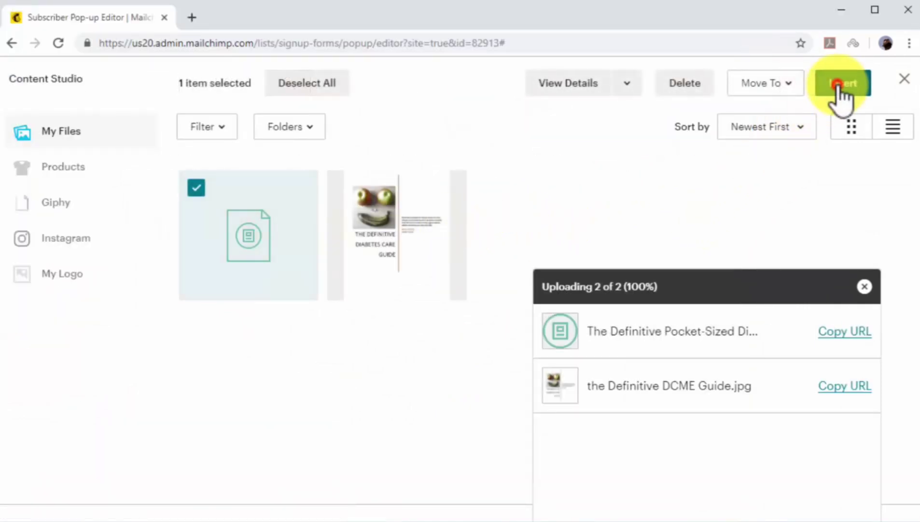
{"action": "left_click", "coordinate": [843, 83]}
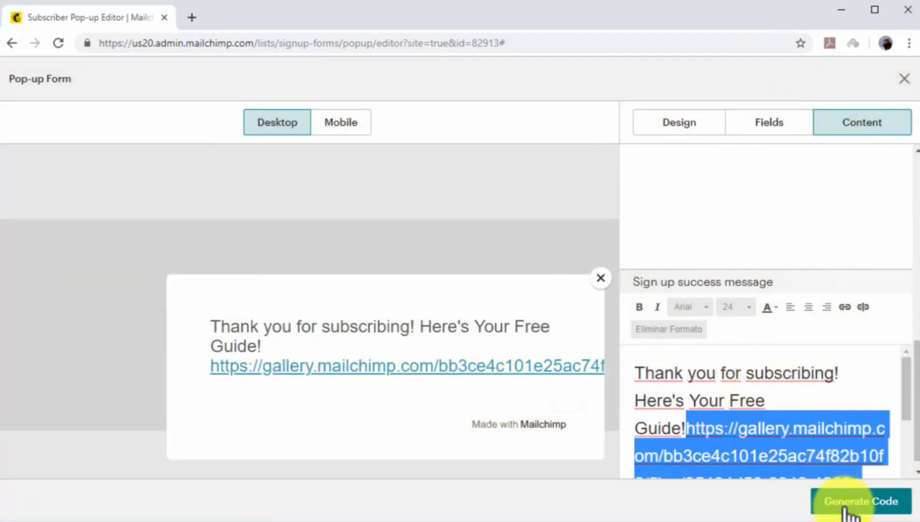
Generate the pop-up's embed code and select it for copying.
{"action": "left_click", "coordinate": [861, 501]}
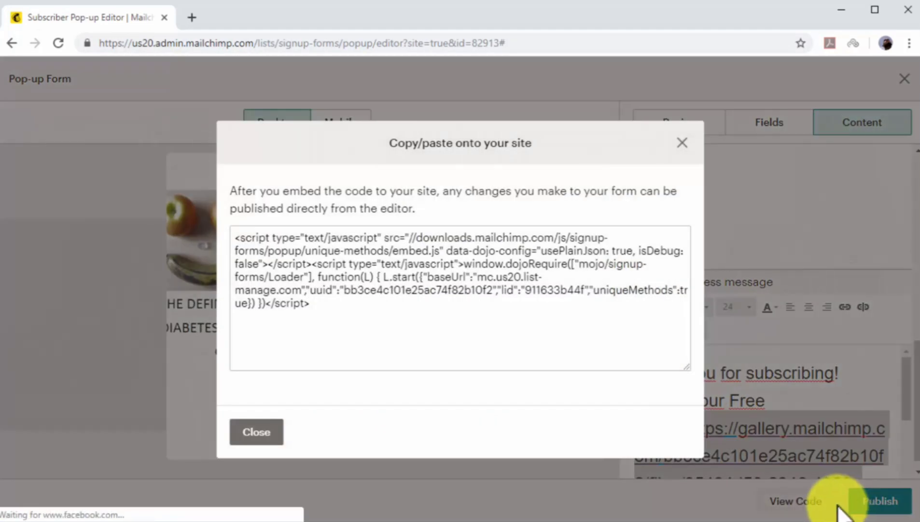
{"action": "left_click", "coordinate": [525, 282]}
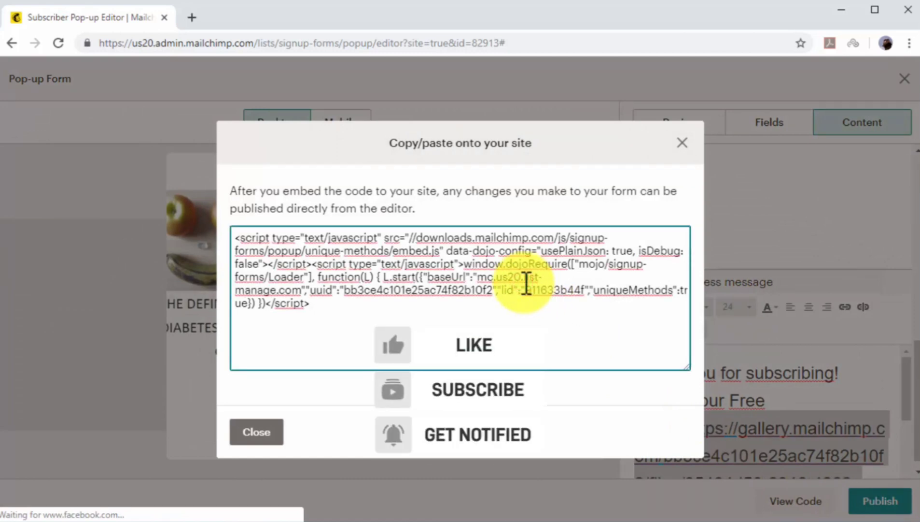